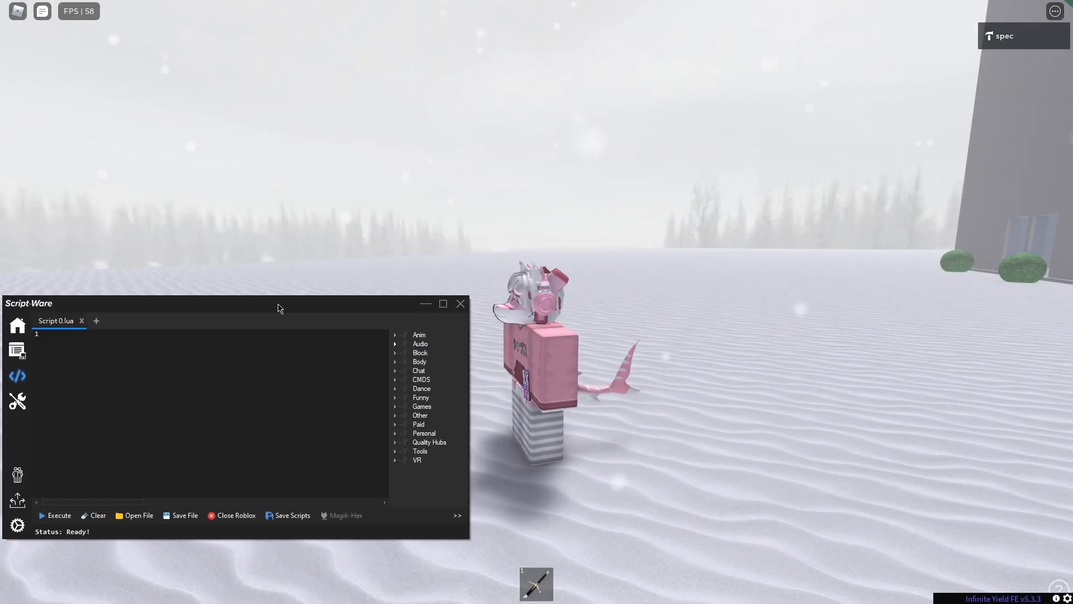
Step: Review General Settings for FPS unlock, stay on top, auto attach and the launch-page dropdown choices
{"action": "left_click_drag", "start_coordinate": [278, 309], "coordinate": [281, 368]}
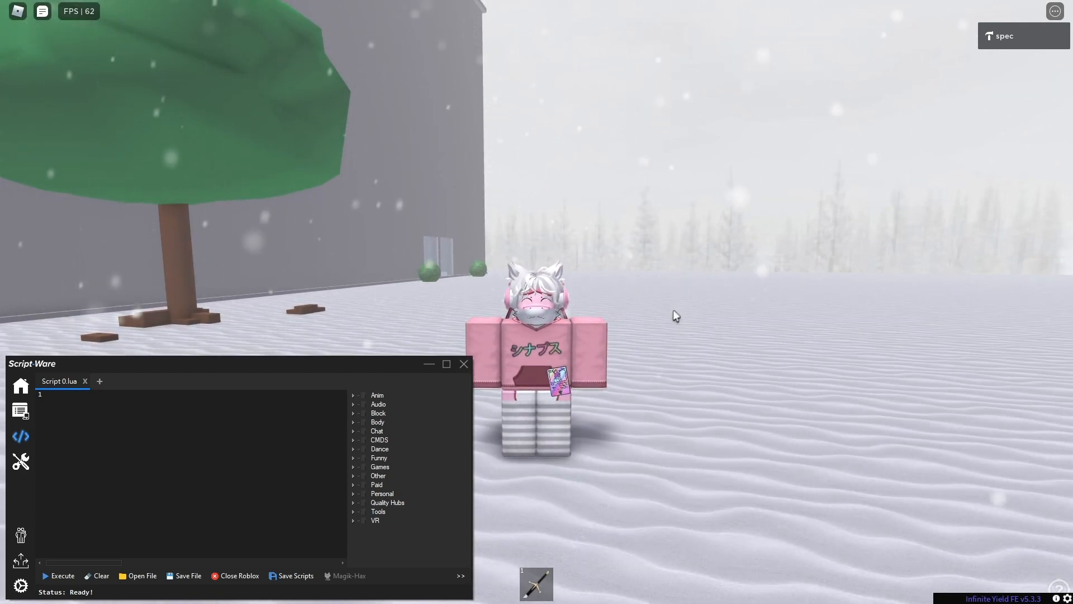
{"action": "mouse_move", "coordinate": [395, 367]}
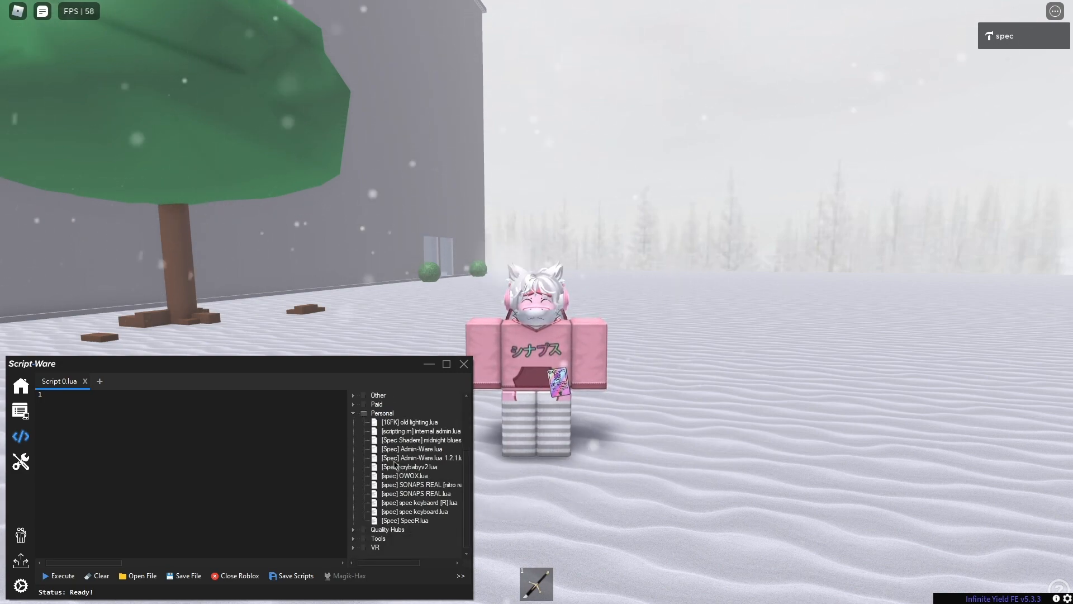
{"action": "left_click", "coordinate": [382, 413]}
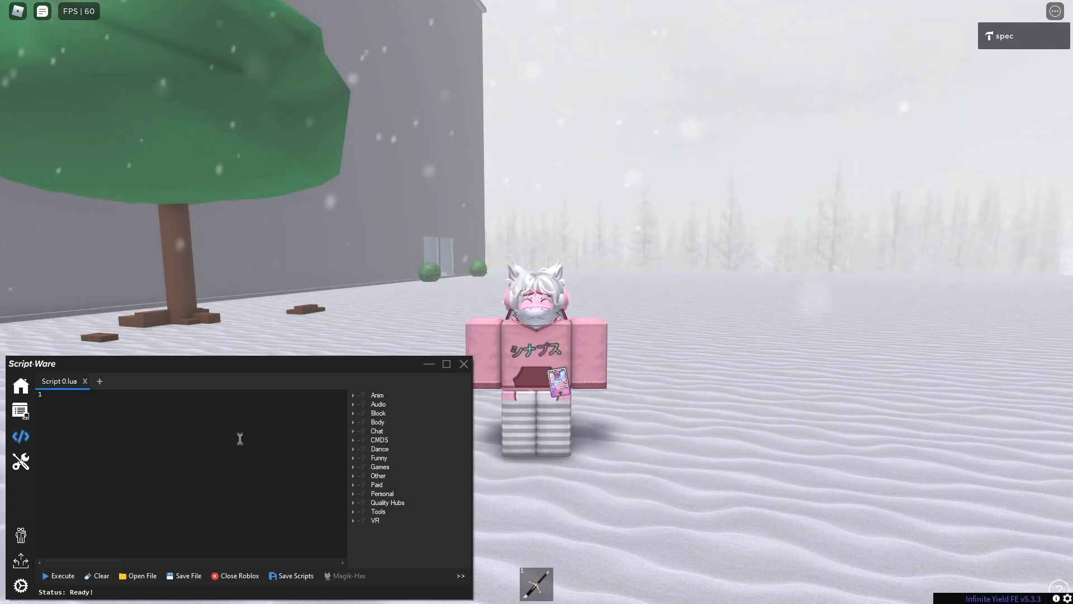
{"action": "left_click", "coordinate": [353, 412]}
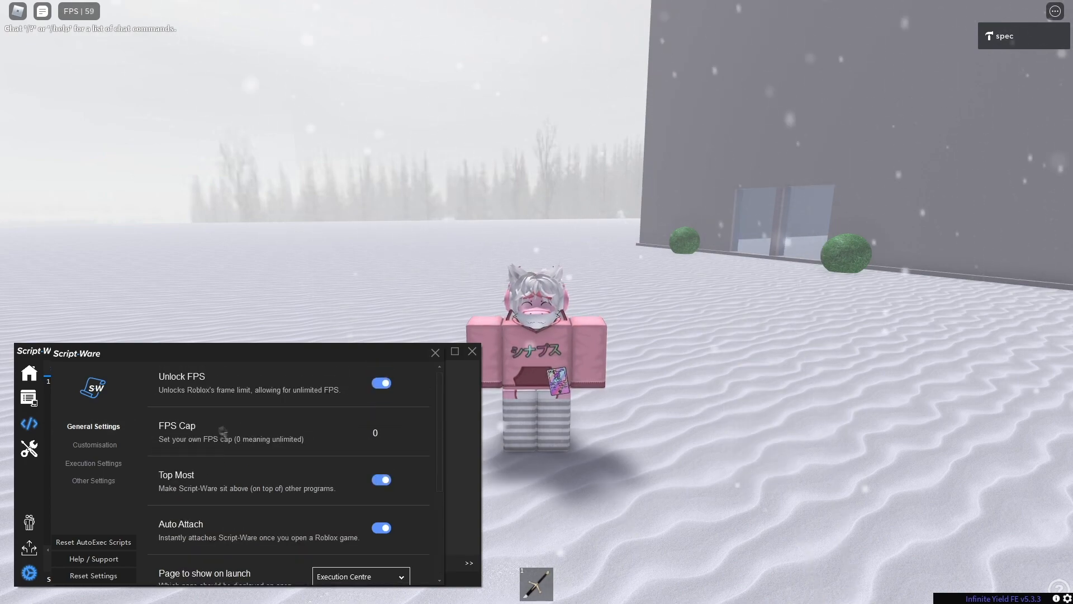
{"action": "scroll", "scroll_direction": "down", "scroll_amount": 3}
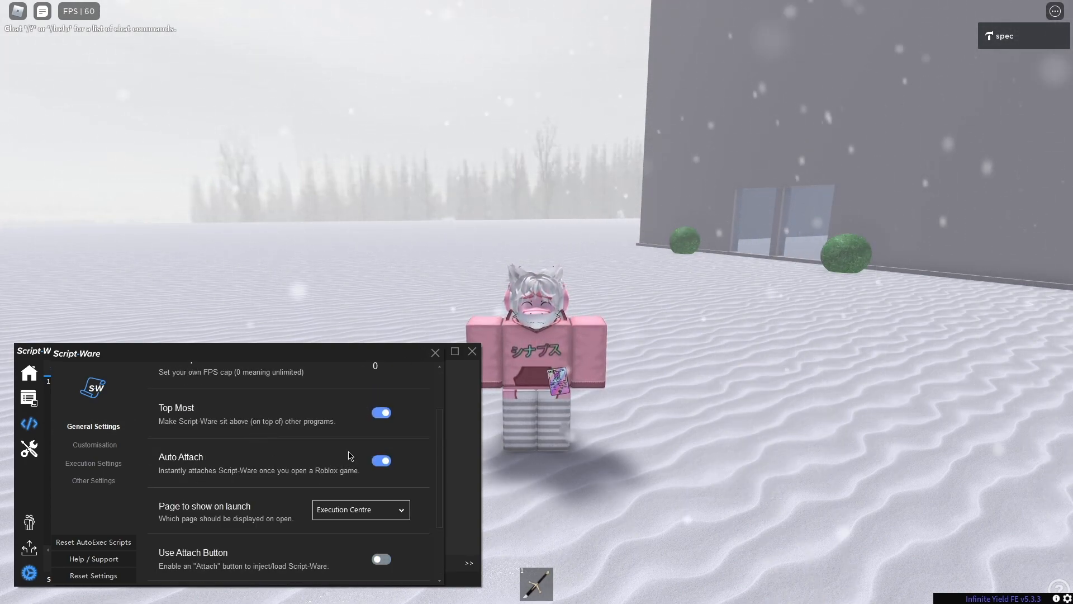
{"action": "scroll", "scroll_direction": "down", "scroll_amount": 3}
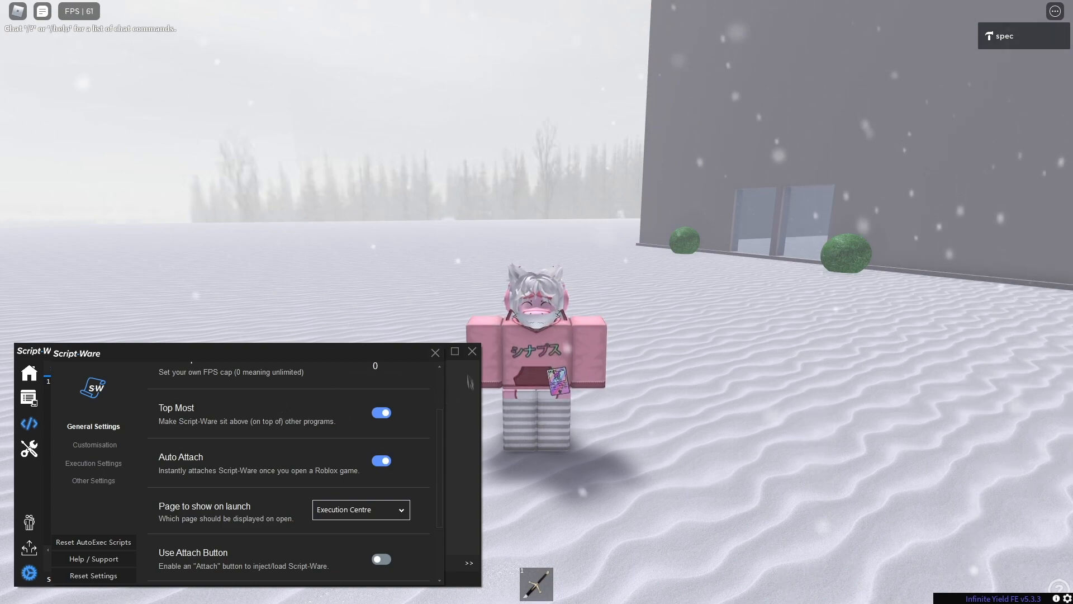
{"action": "scroll", "scroll_direction": "down", "scroll_amount": 3}
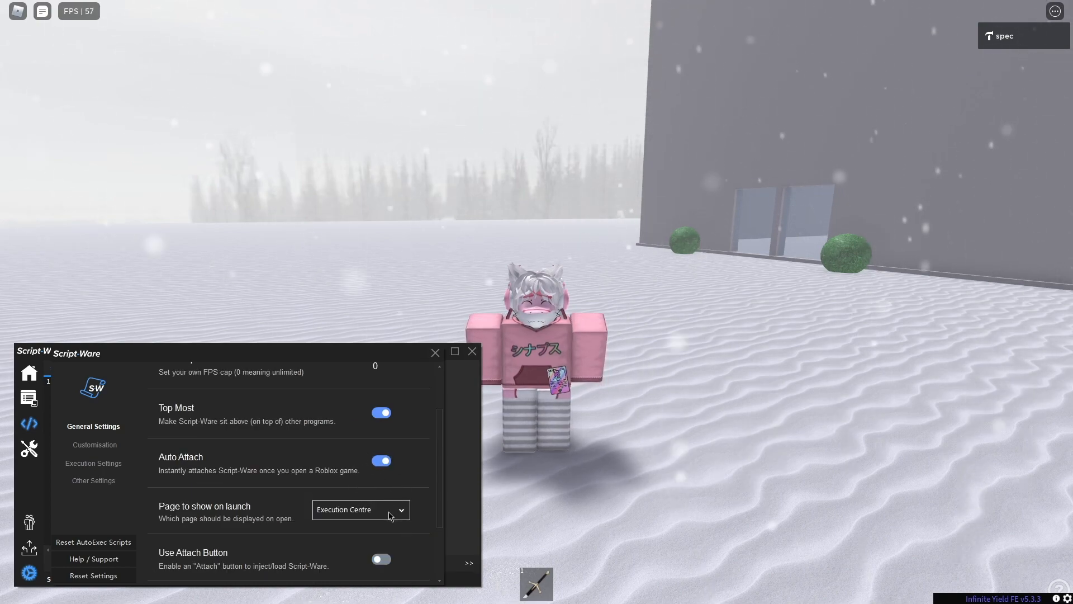
{"action": "left_click", "coordinate": [360, 510]}
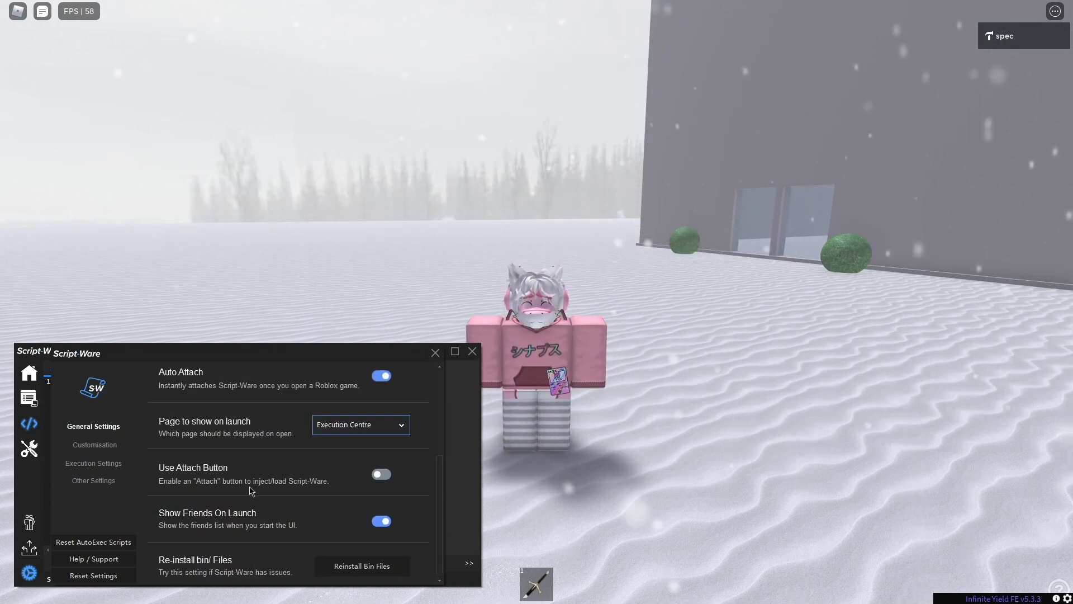
{"action": "left_click", "coordinate": [93, 444]}
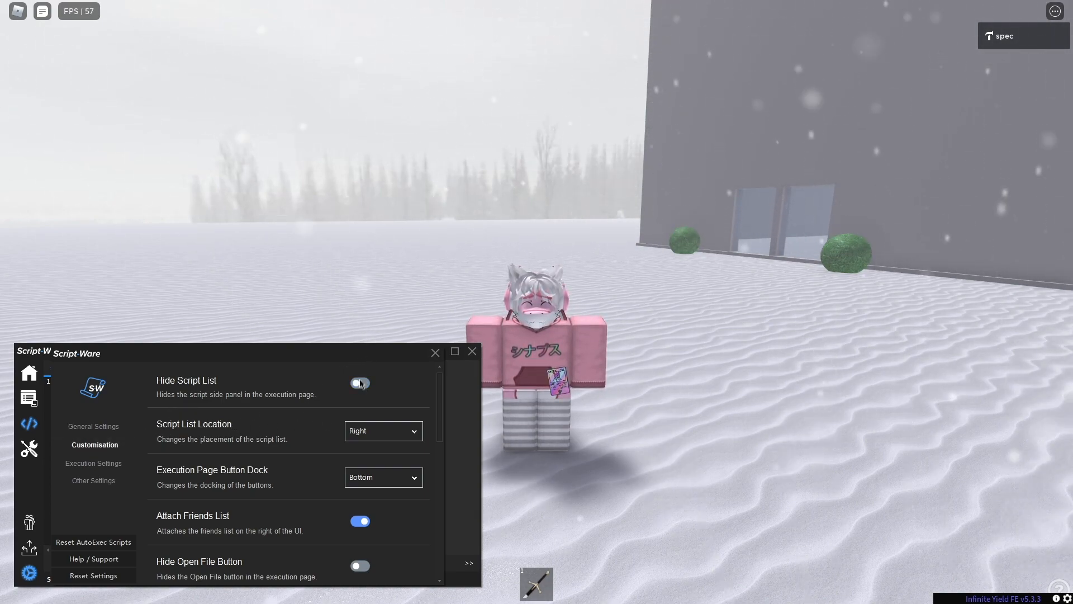
Step: In Customisation, set the Button Glow Colour from blue to Red
{"action": "left_click", "coordinate": [358, 383]}
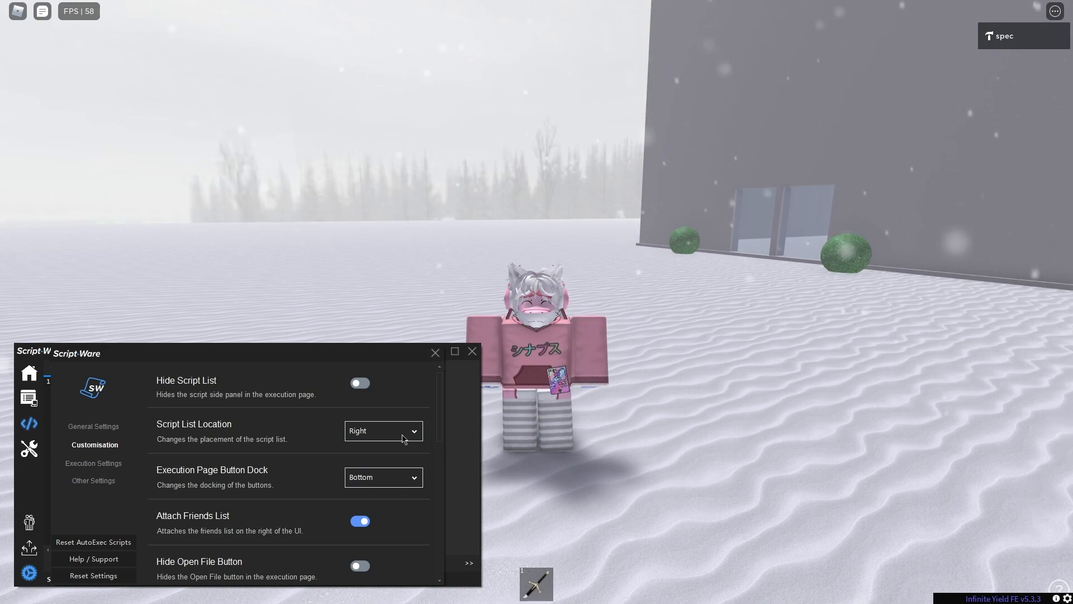
{"action": "scroll", "scroll_direction": "down", "scroll_amount": 3}
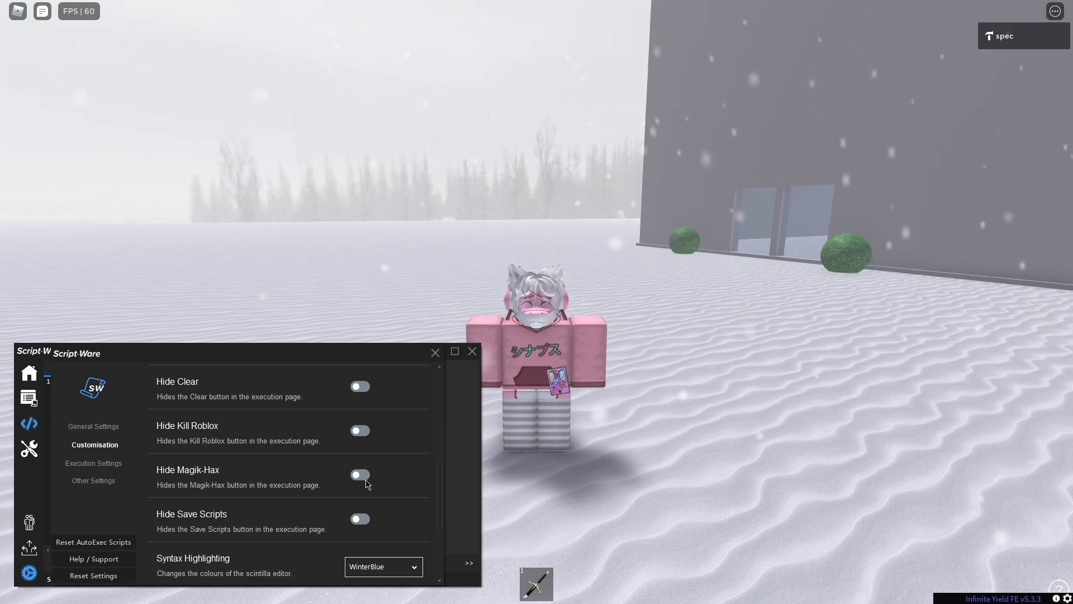
{"action": "mouse_move", "coordinate": [356, 472]}
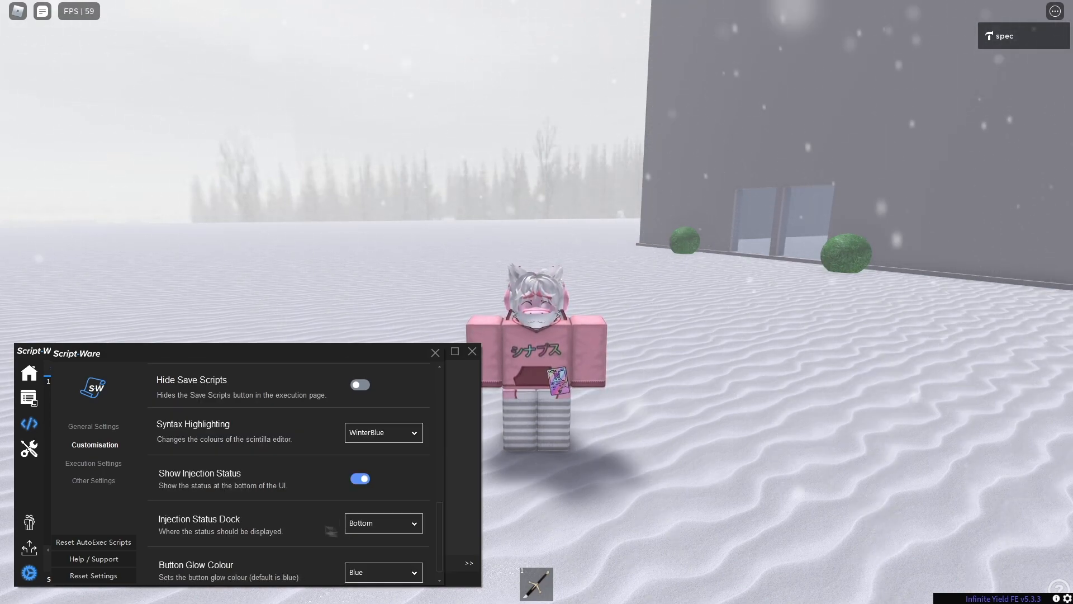
{"action": "left_click", "coordinate": [359, 477]}
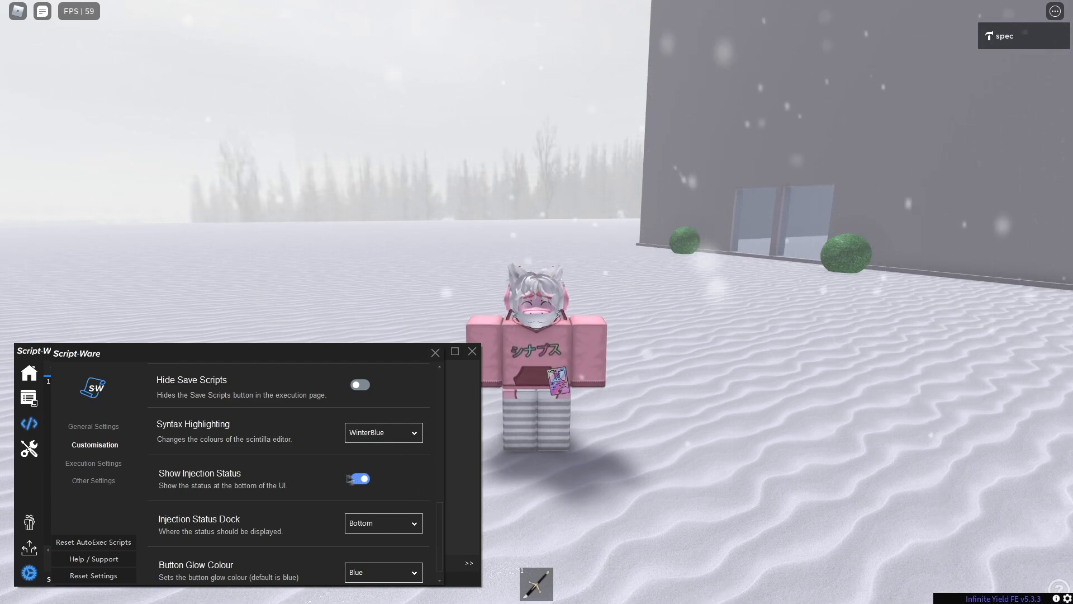
{"action": "left_click", "coordinate": [382, 432]}
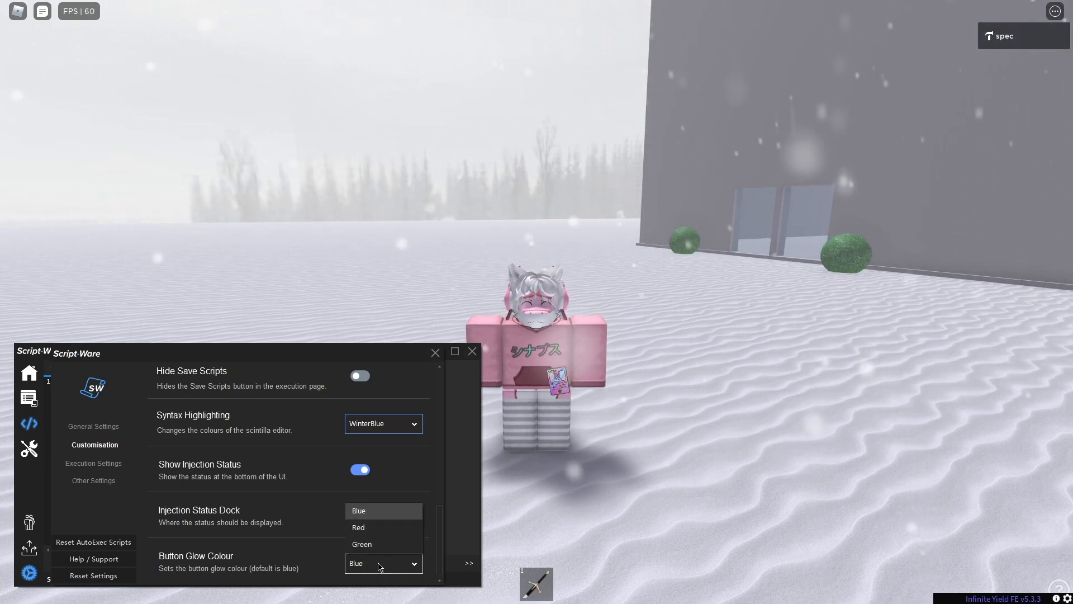
{"action": "left_click", "coordinate": [383, 526]}
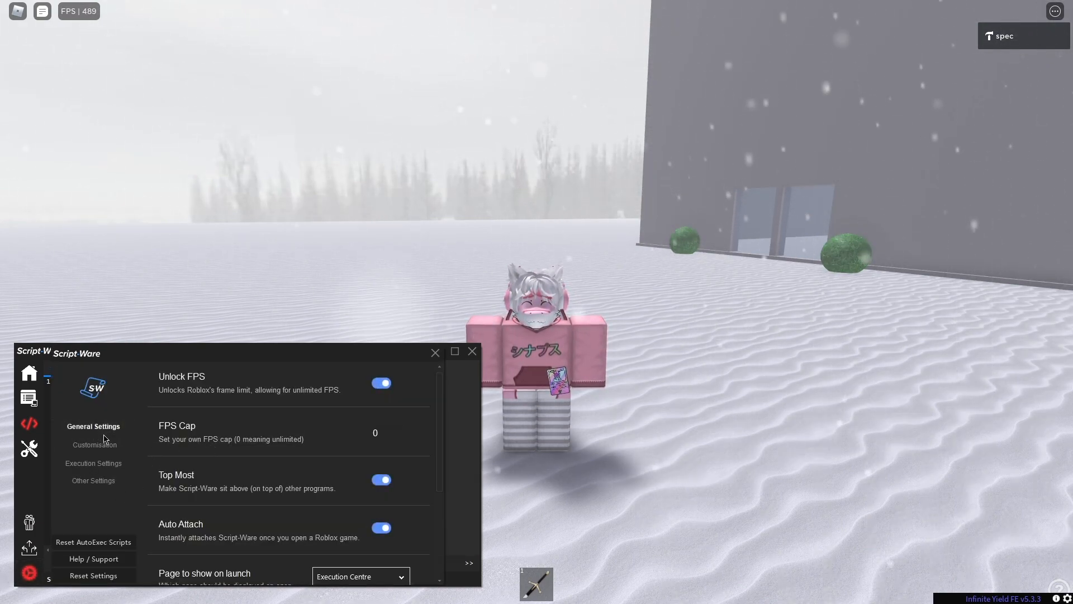
Step: Review Execution Settings with auto-execution and safe mode enabled
{"action": "left_click", "coordinate": [94, 443]}
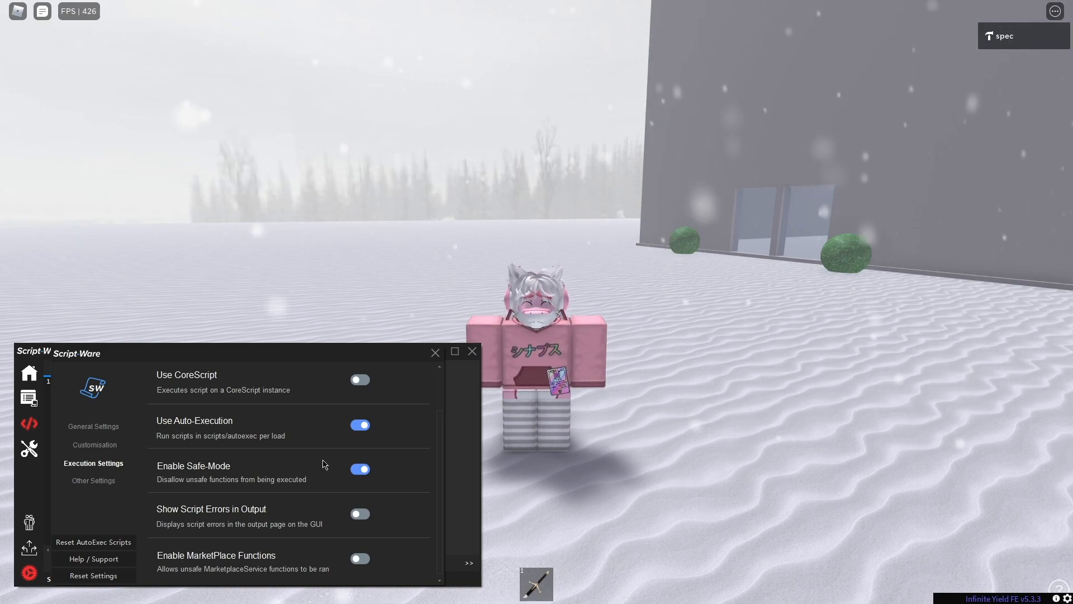
{"action": "mouse_move", "coordinate": [328, 549]}
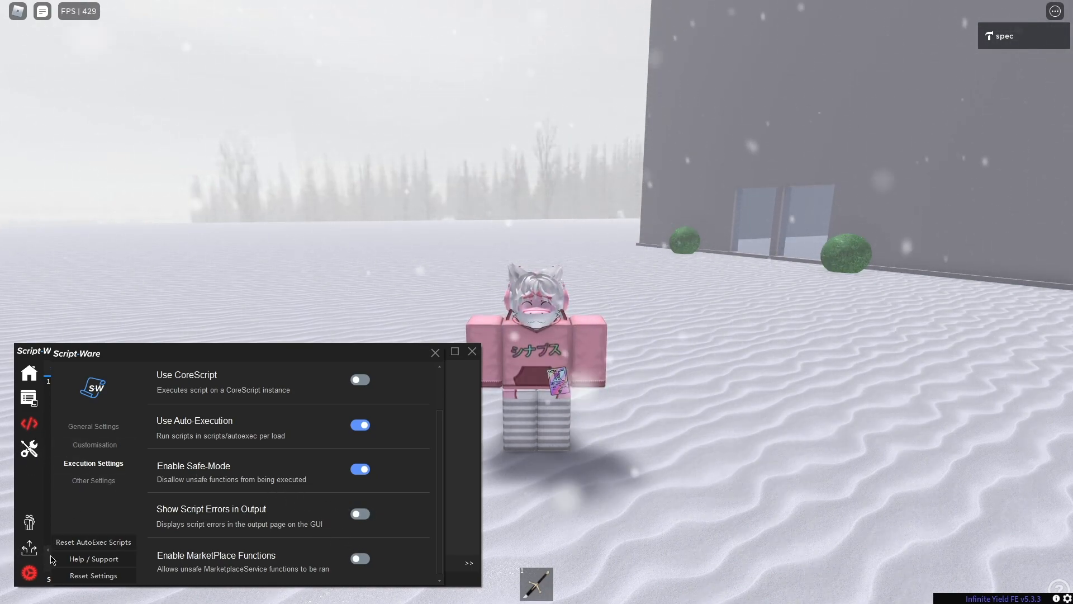
{"action": "left_click", "coordinate": [94, 479]}
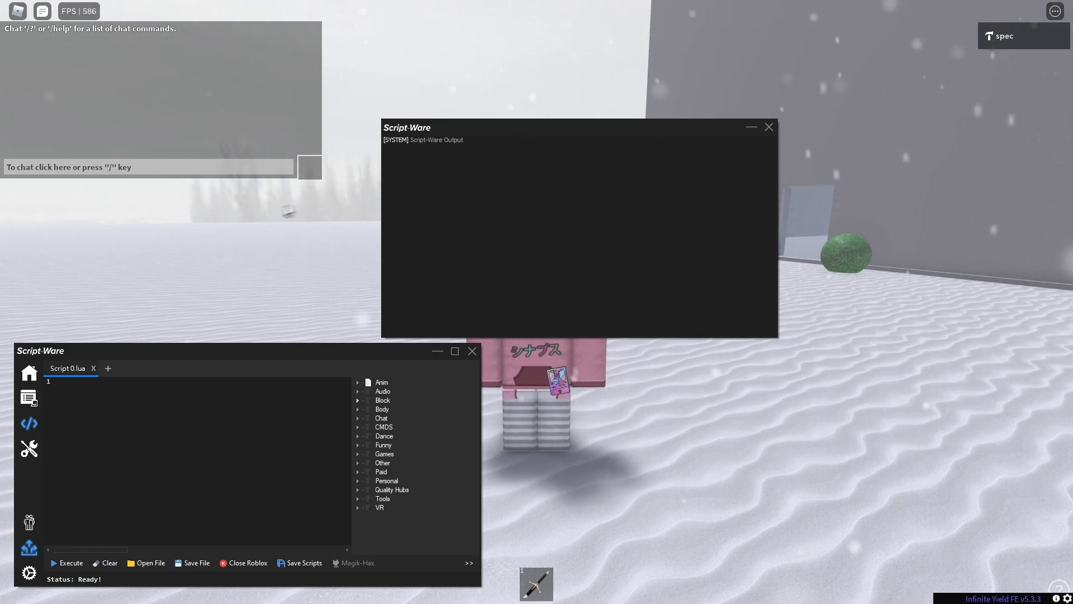
Step: Focus the Script-Ware Output window and then close it
{"action": "left_click", "coordinate": [525, 166]}
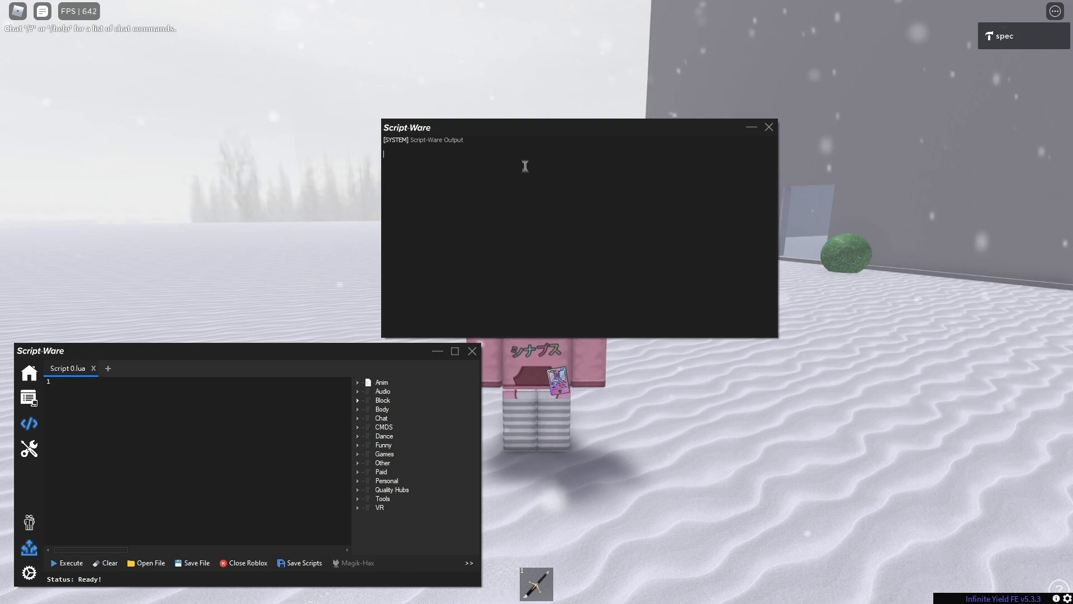
{"action": "mouse_move", "coordinate": [787, 151]}
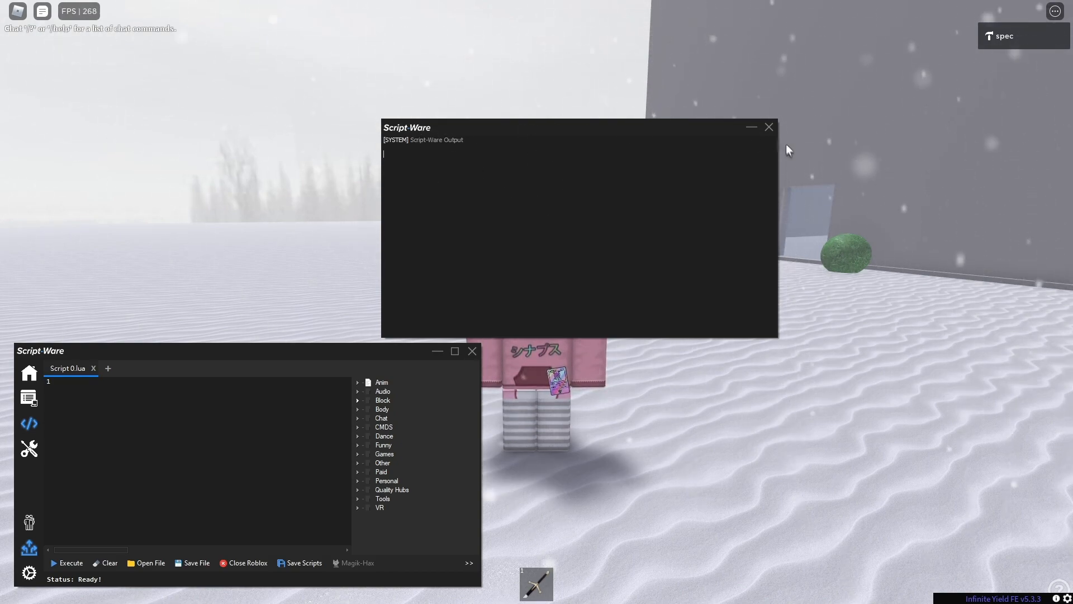
{"action": "left_click", "coordinate": [768, 128]}
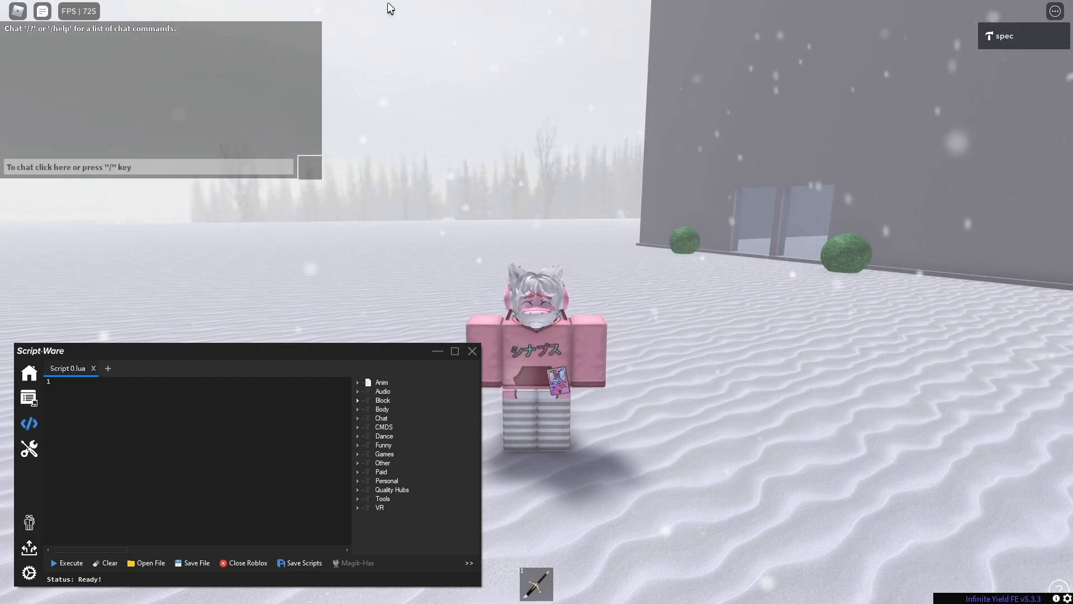
Step: Enter Lua keywords if then do elseif print, then script and MouseButt to test highlighting and autocomplete
{"action": "type", "text": "if then do not"}
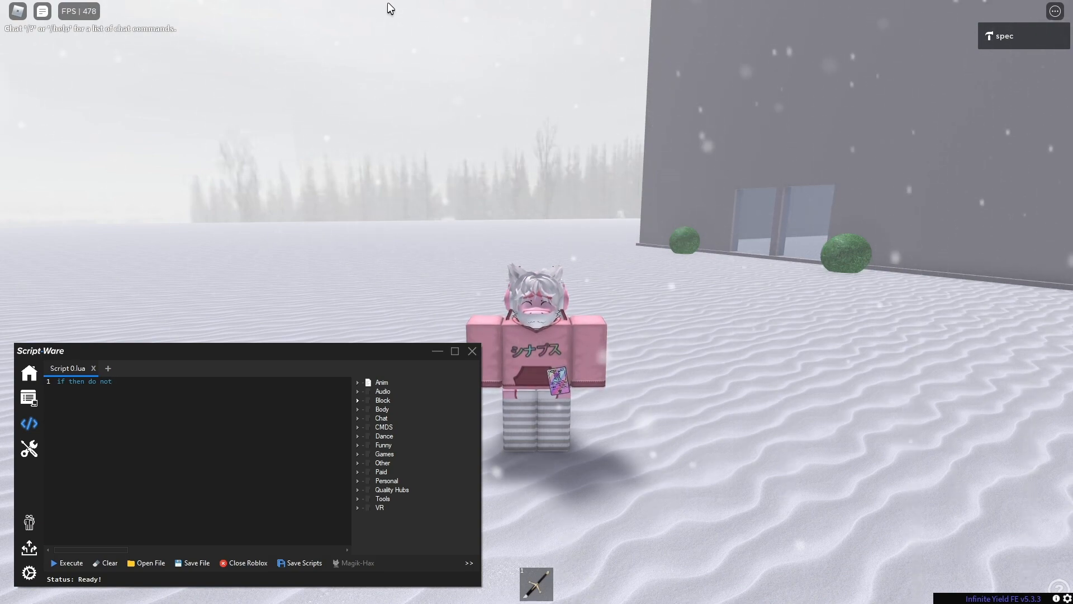
{"action": "type", "text": "elseif"}
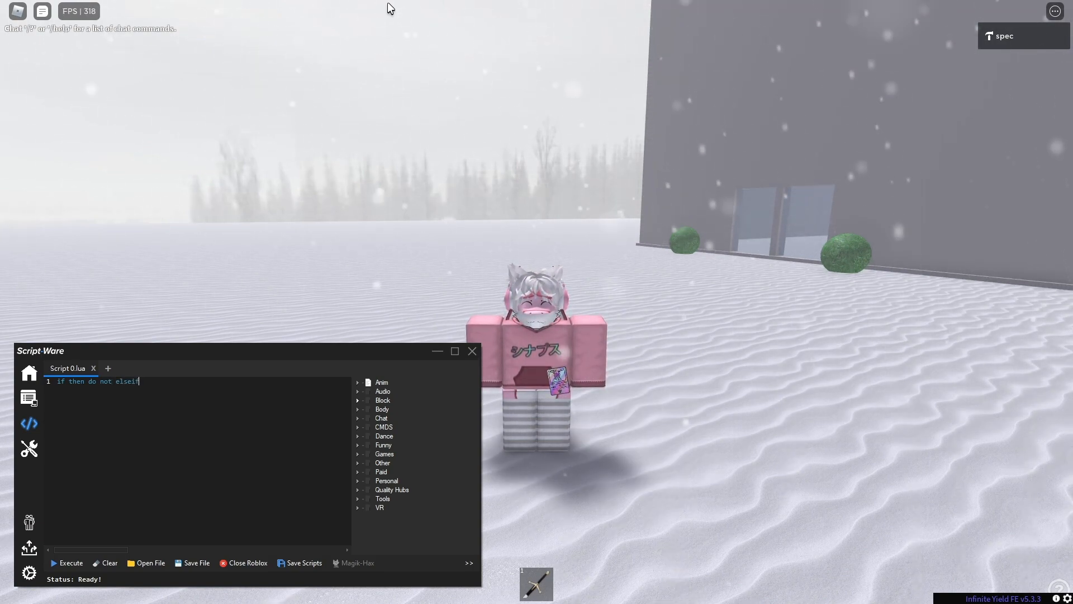
{"action": "type", "text": "print wait \"lol"}
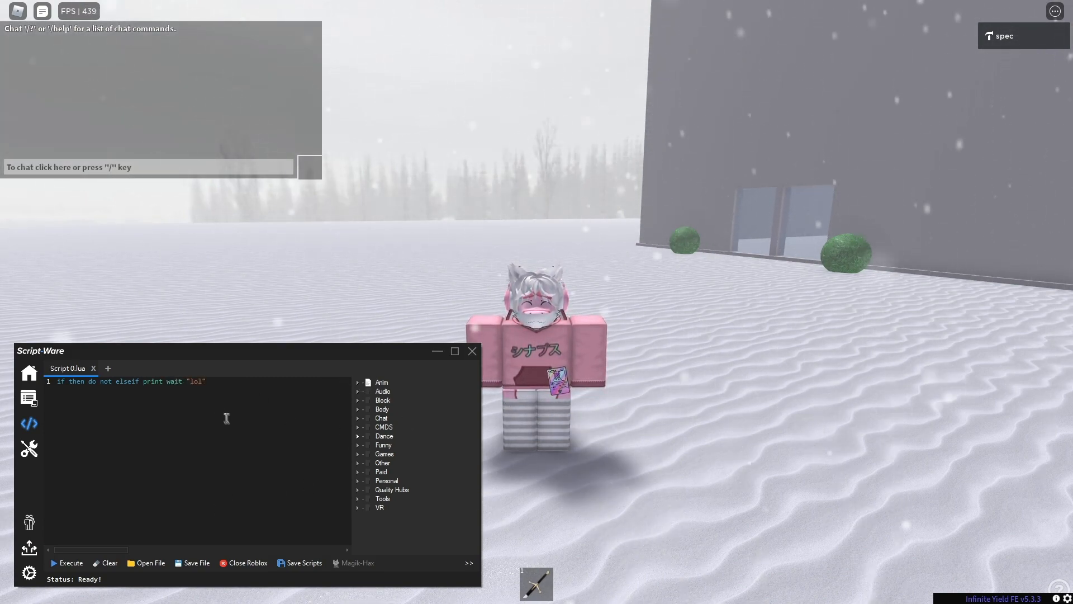
{"action": "type", "text": "a"}
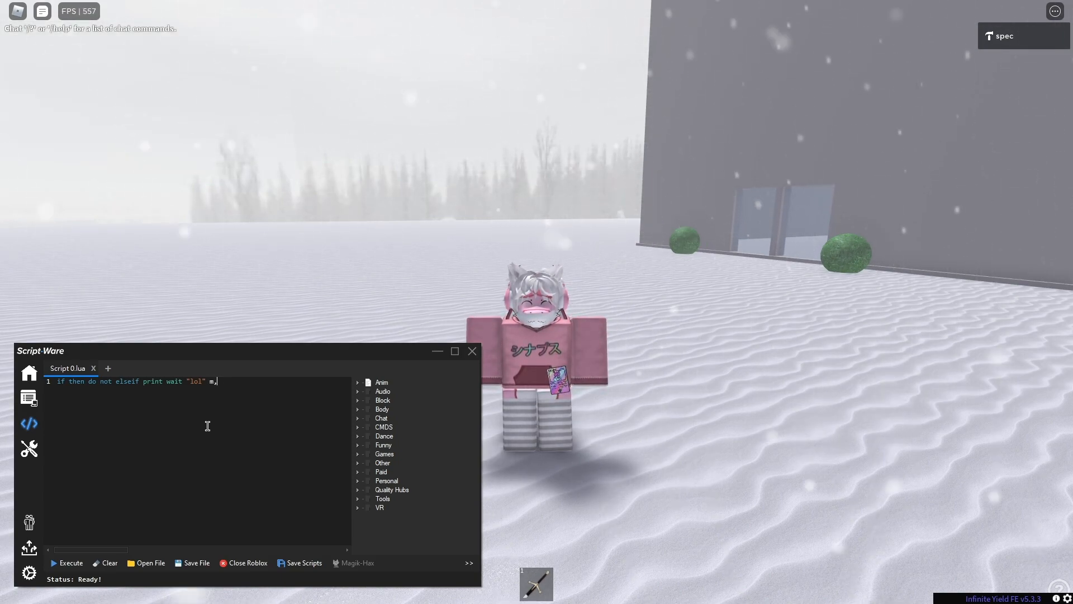
{"action": "type", "text": "script.Parent."}
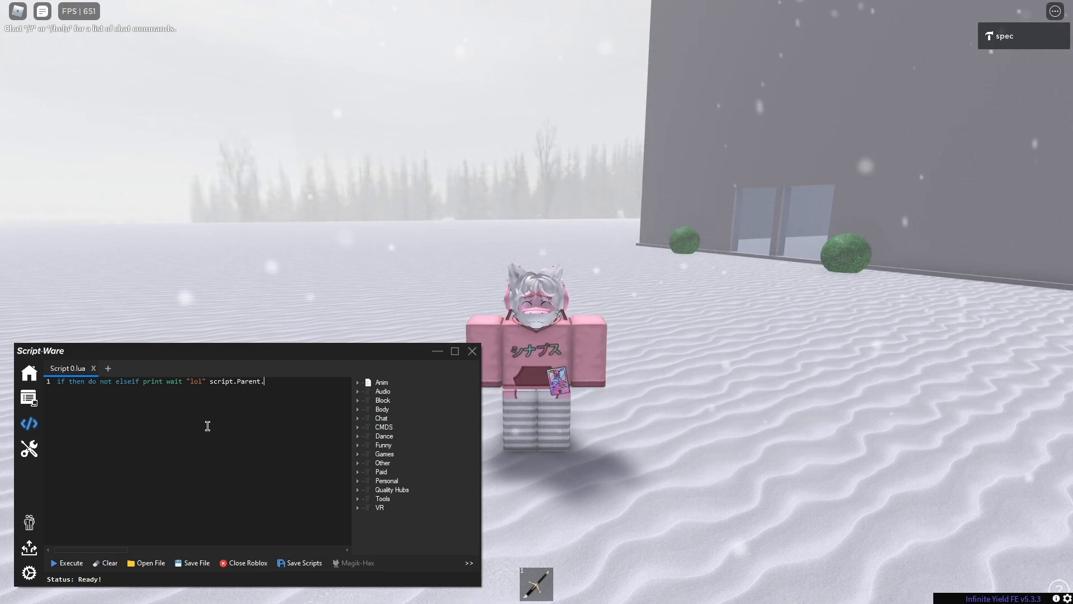
{"action": "type", "text": "MouseButt"}
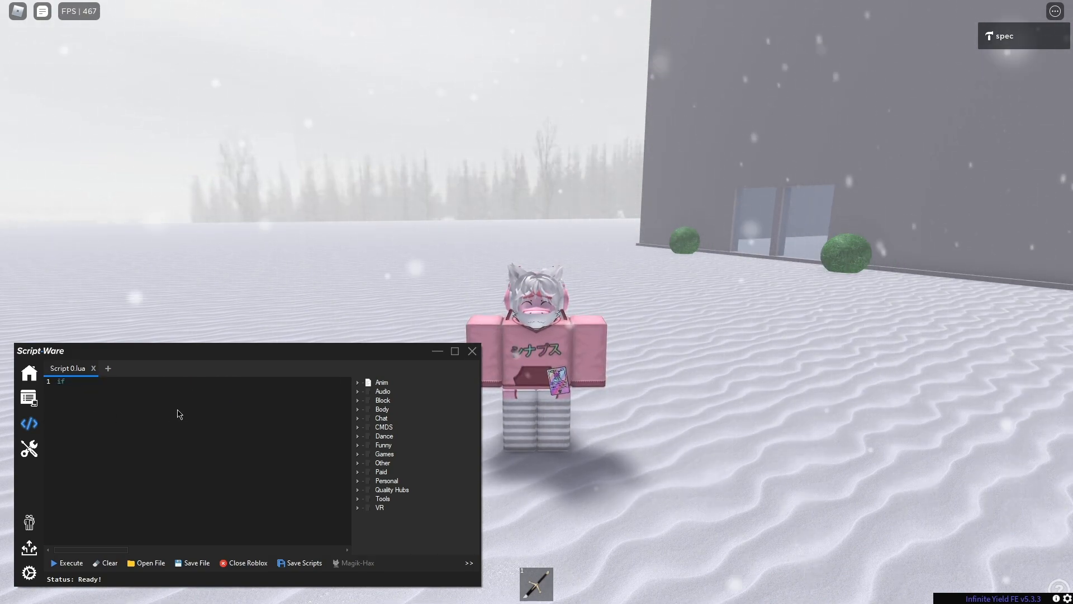
Step: Write local wow = true with an if wow == true then ... end) block, then show the script library
{"action": "type", "text": "local wow = t"}
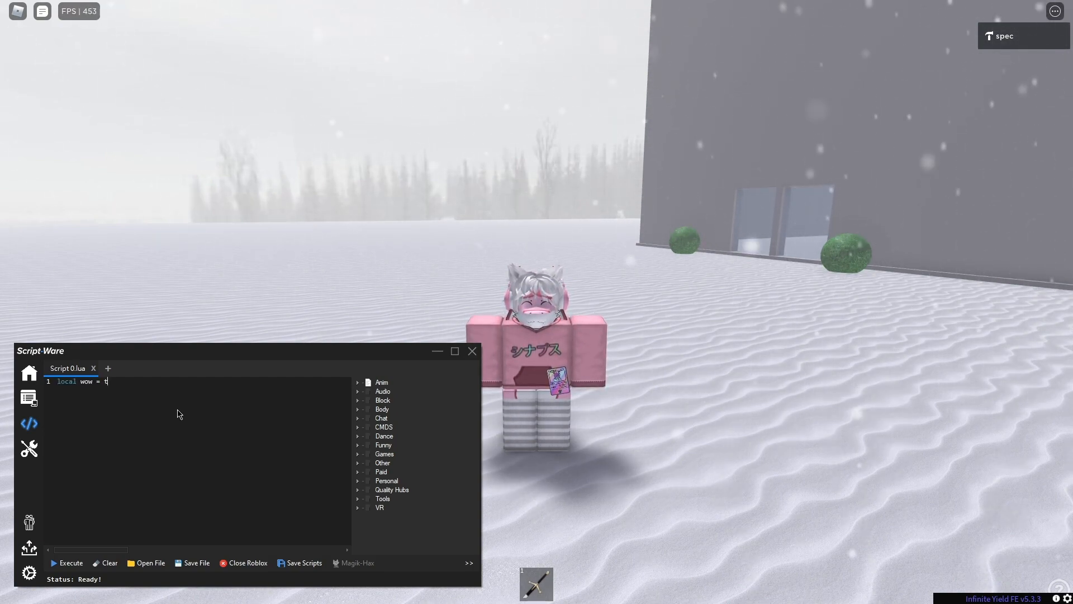
{"action": "type", "text": "rue"}
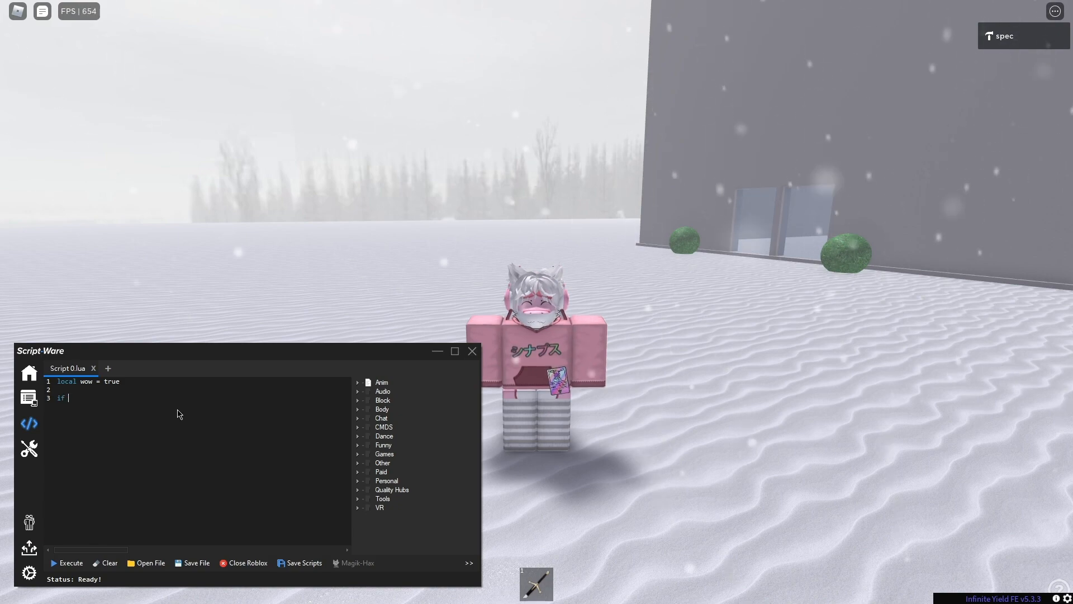
{"action": "type", "text": "wow == true th"}
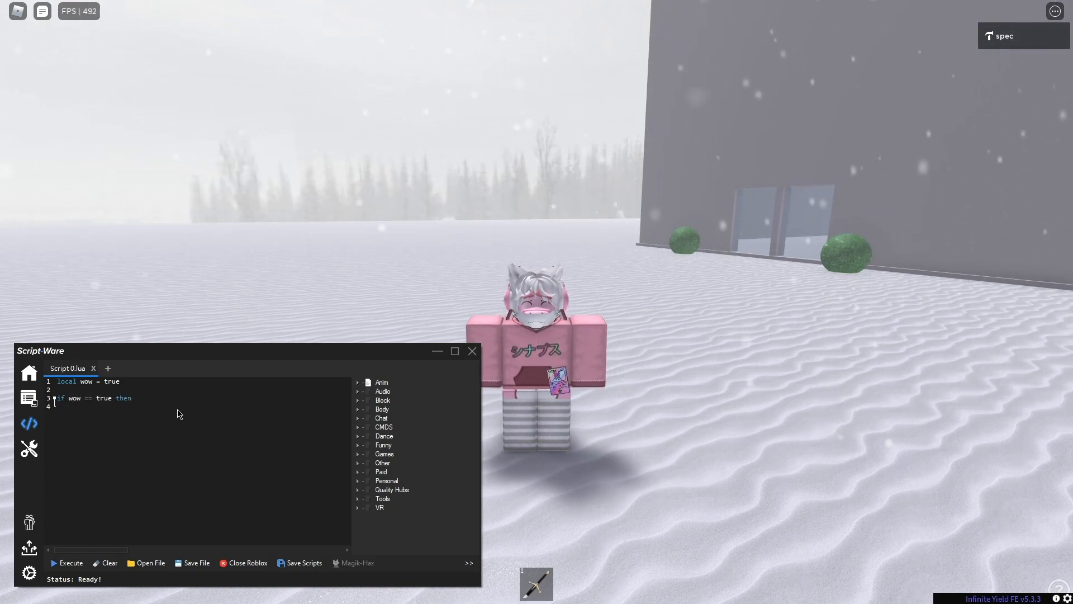
{"action": "type", "text": "end)"}
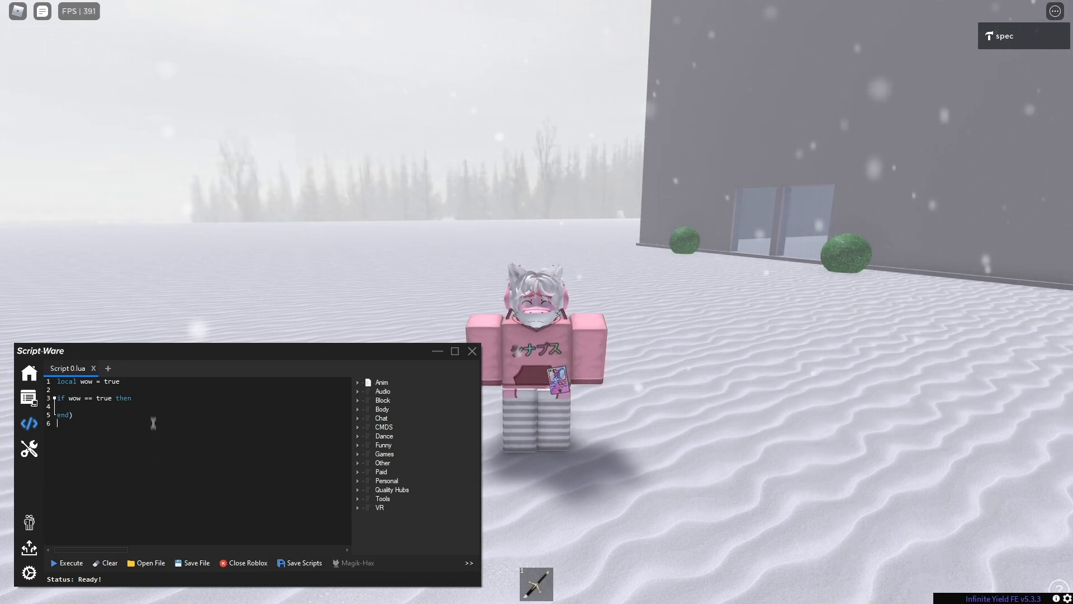
{"action": "left_click", "coordinate": [107, 562]}
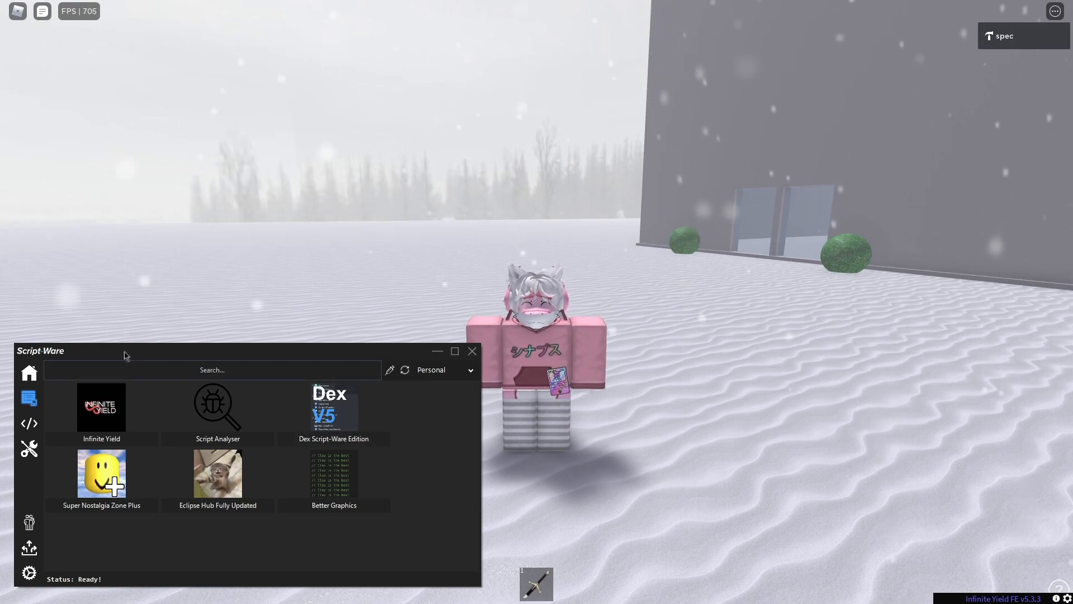
{"action": "mouse_move", "coordinate": [174, 423]}
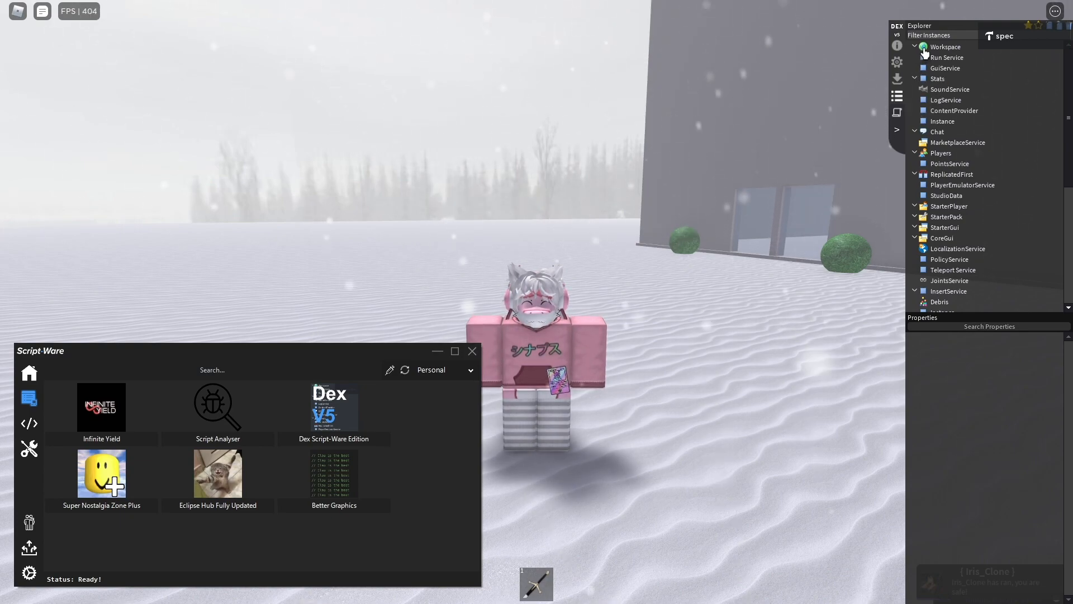
Step: View Dex info, remove Better Graphics from the script collection and show the Save Game options
{"action": "left_click", "coordinate": [916, 47]}
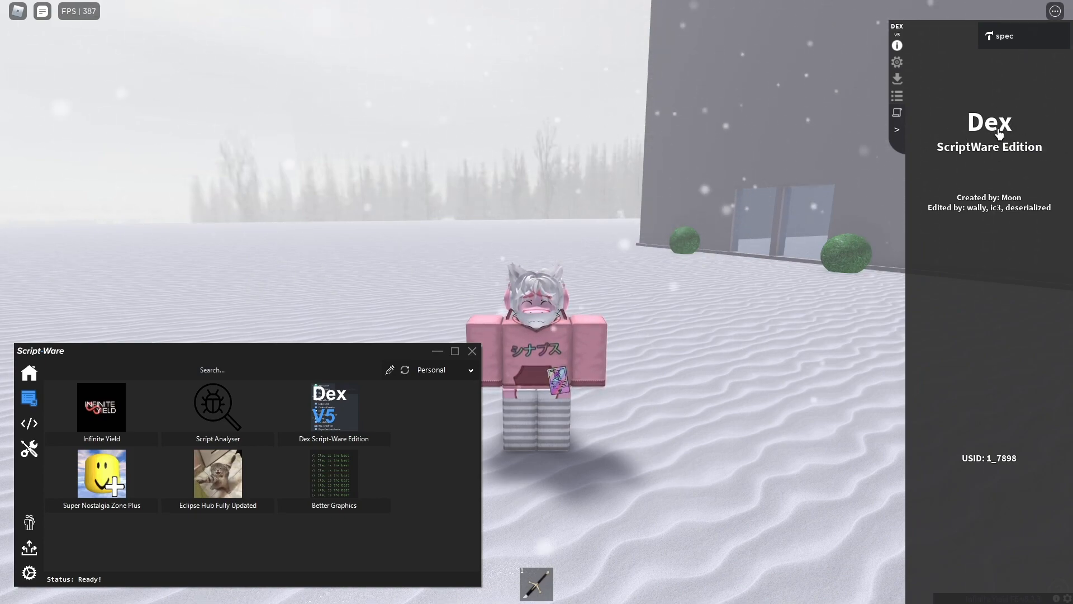
{"action": "mouse_move", "coordinate": [846, 211]}
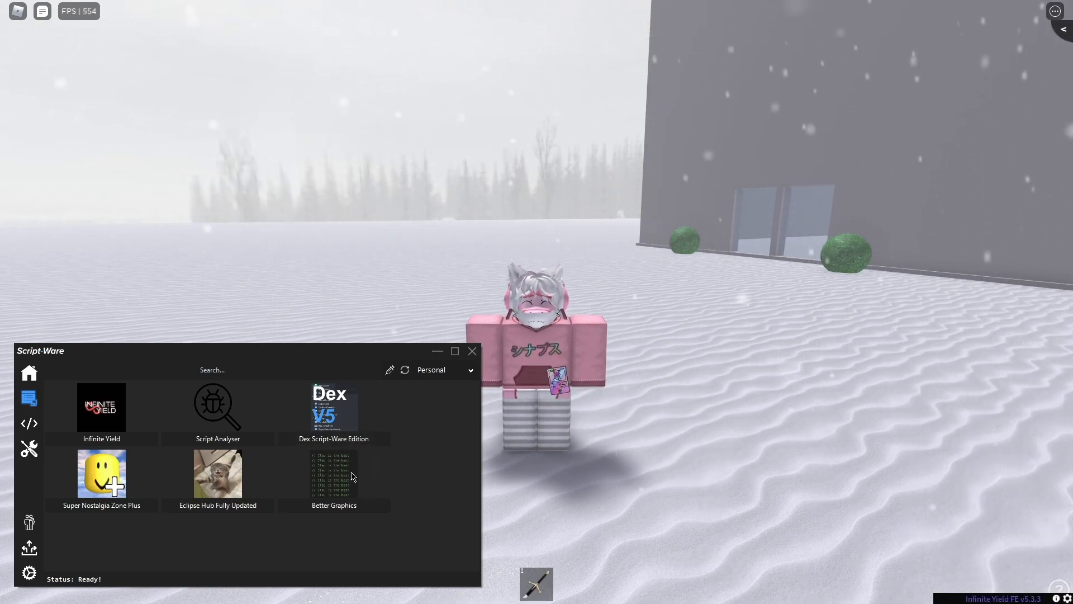
{"action": "right_click", "coordinate": [334, 472]}
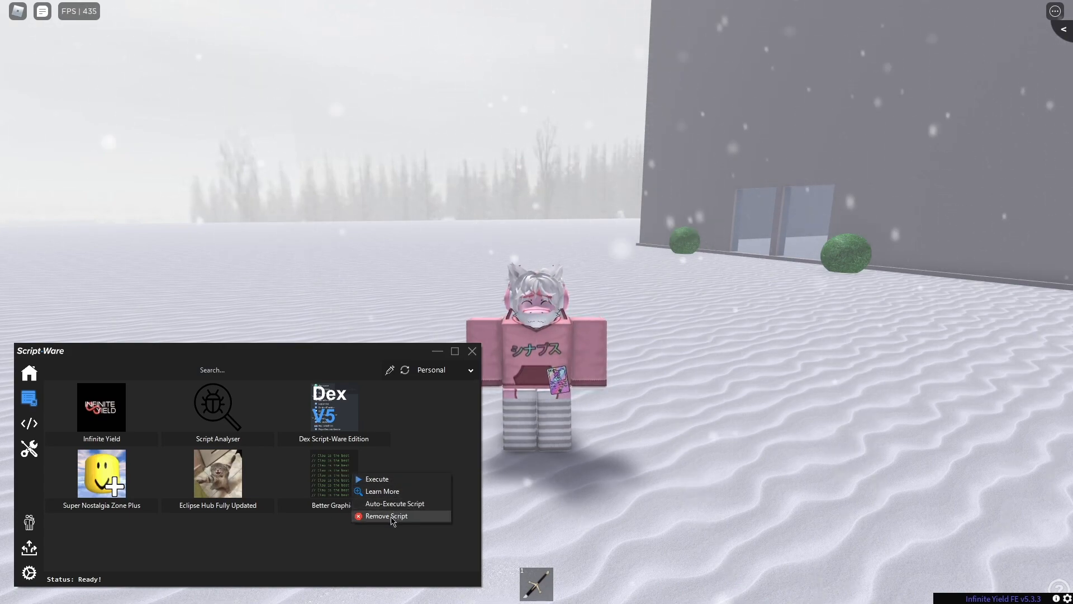
{"action": "left_click", "coordinate": [387, 515]}
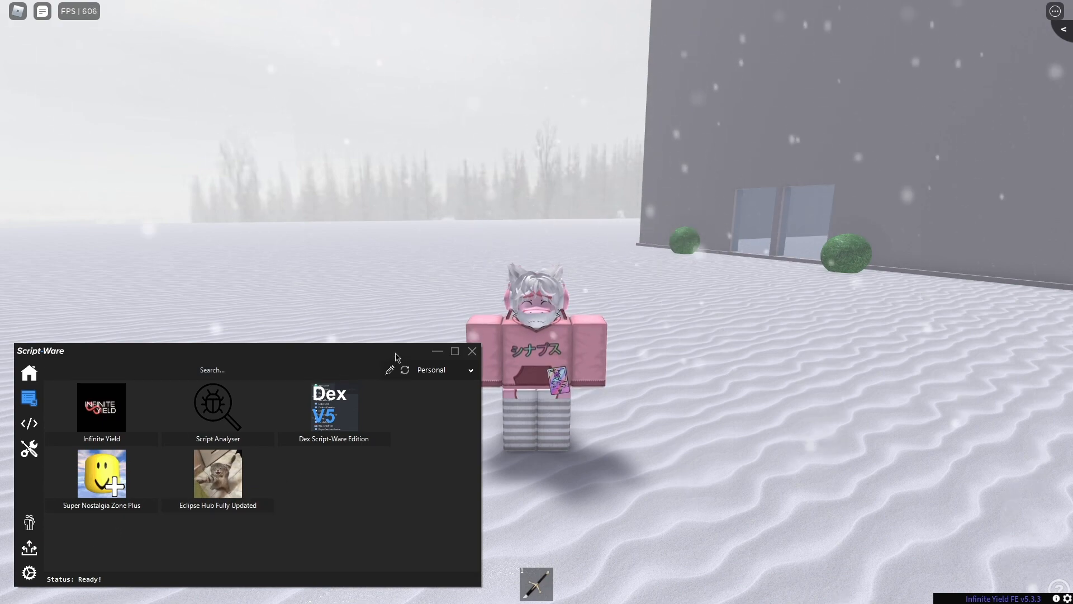
{"action": "mouse_move", "coordinate": [242, 487]}
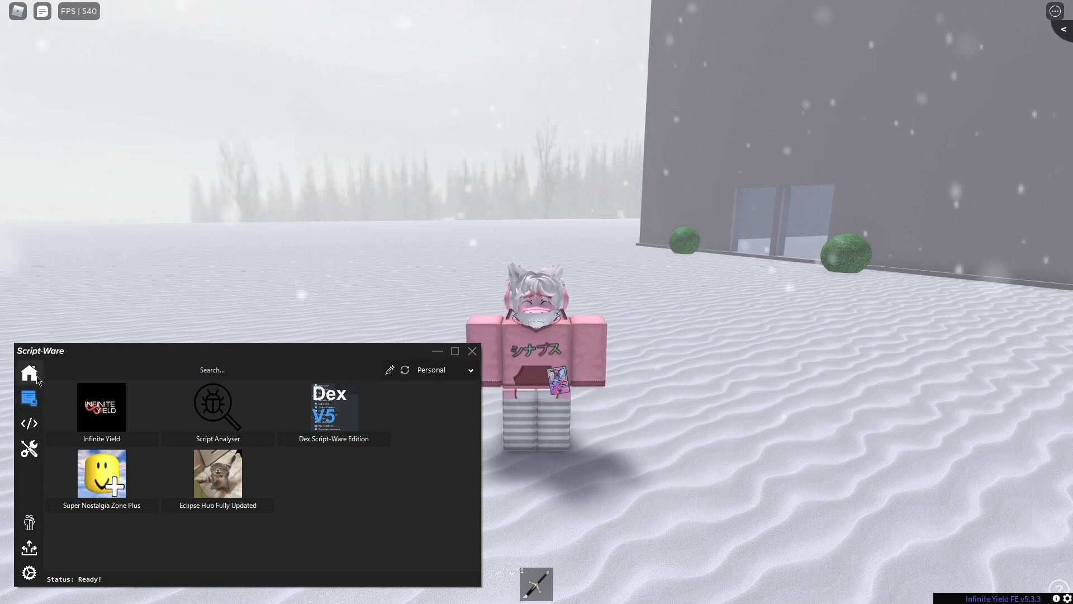
{"action": "left_click", "coordinate": [29, 372]}
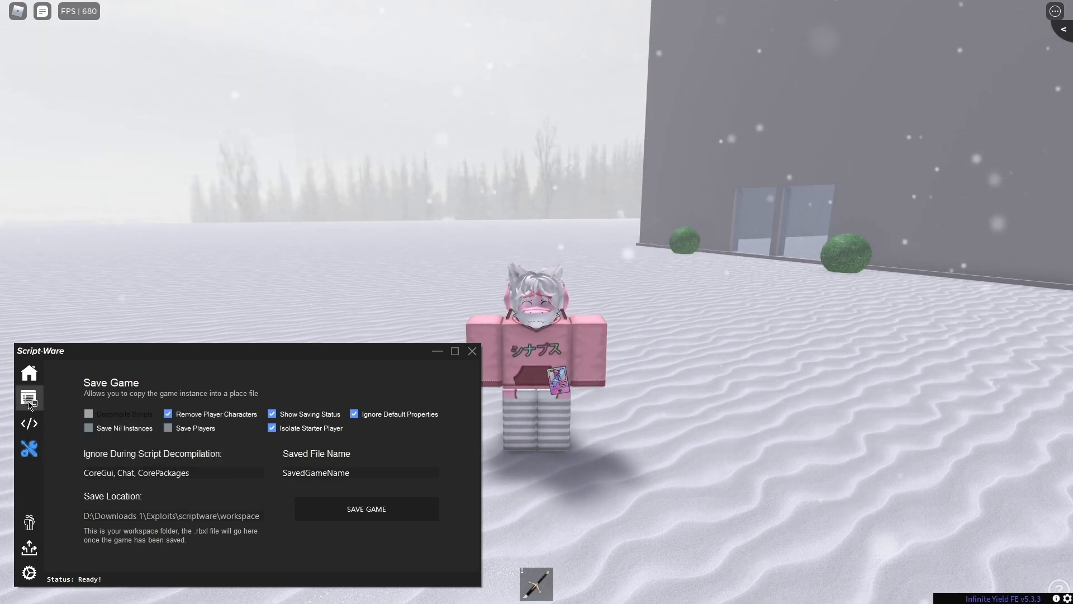
Step: From the script editor, show the friends and friend requests windows, then close them again
{"action": "left_click", "coordinate": [29, 422]}
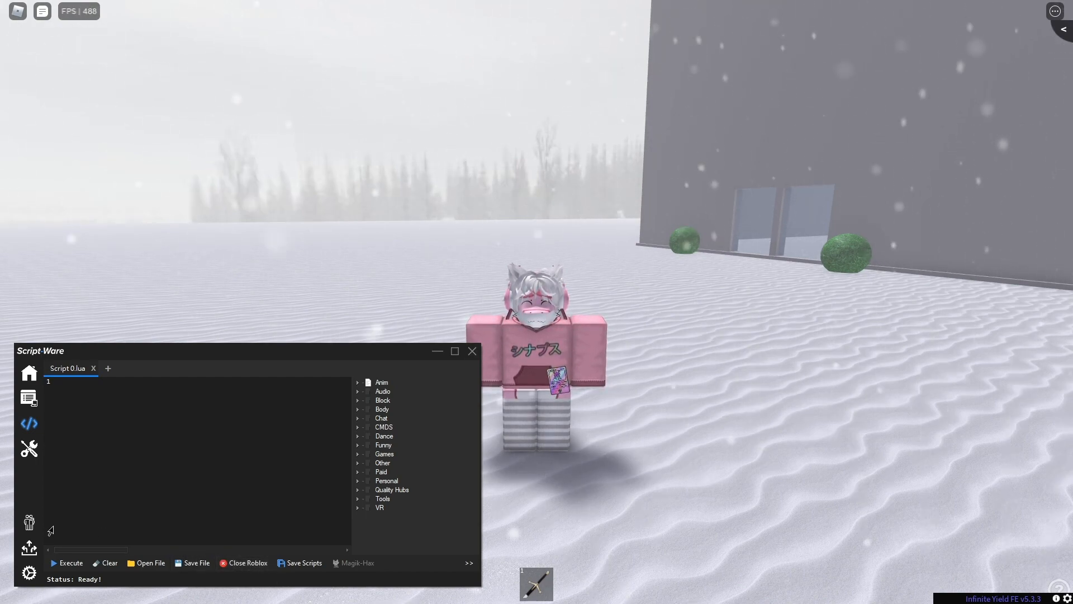
{"action": "left_click", "coordinate": [71, 562]}
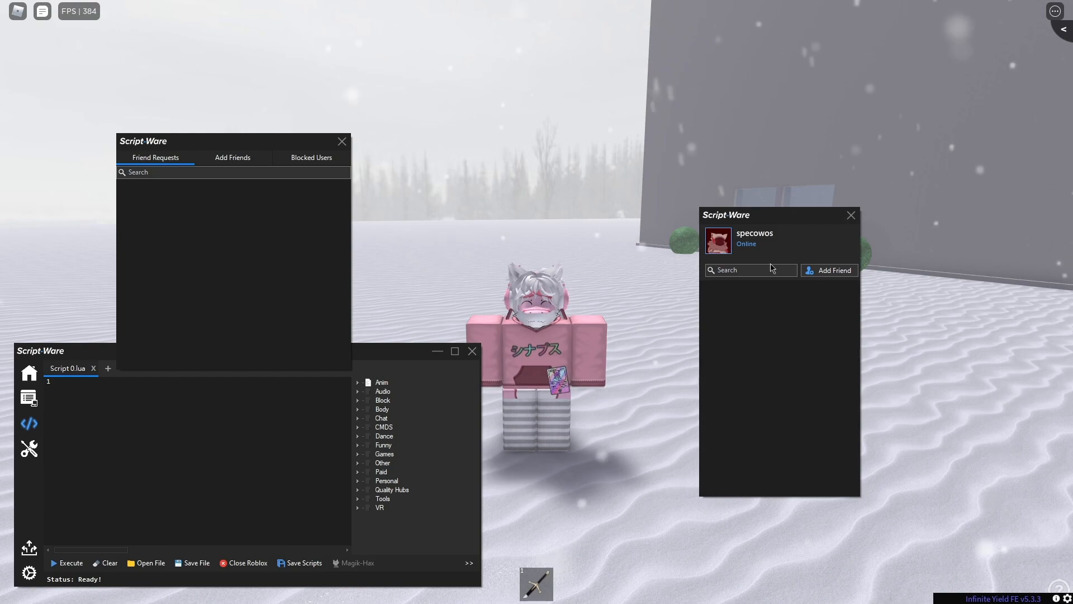
{"action": "left_click", "coordinate": [232, 157]}
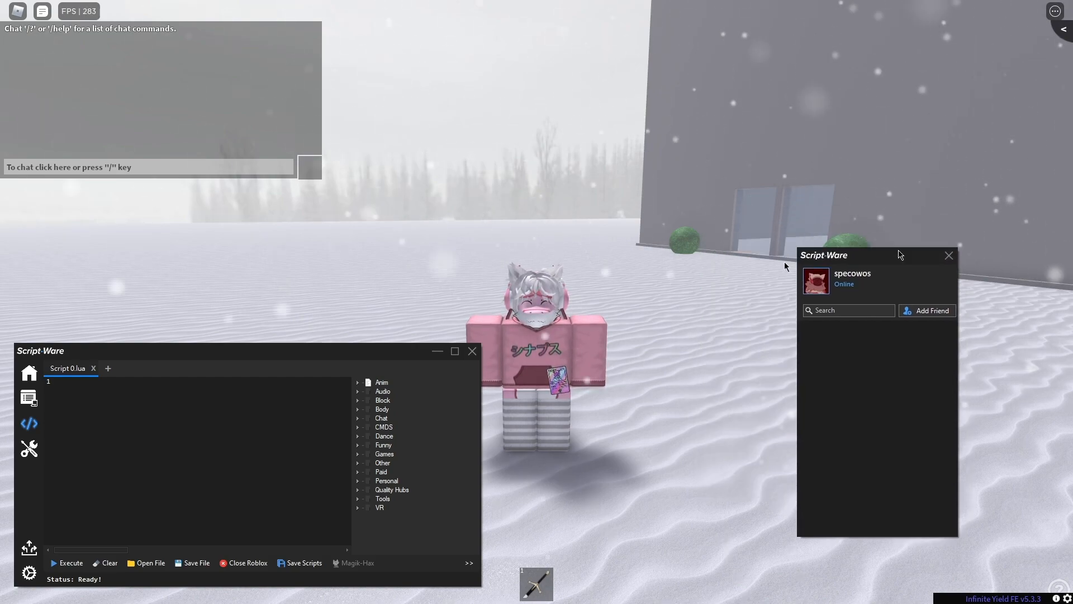
{"action": "left_click", "coordinate": [949, 255]}
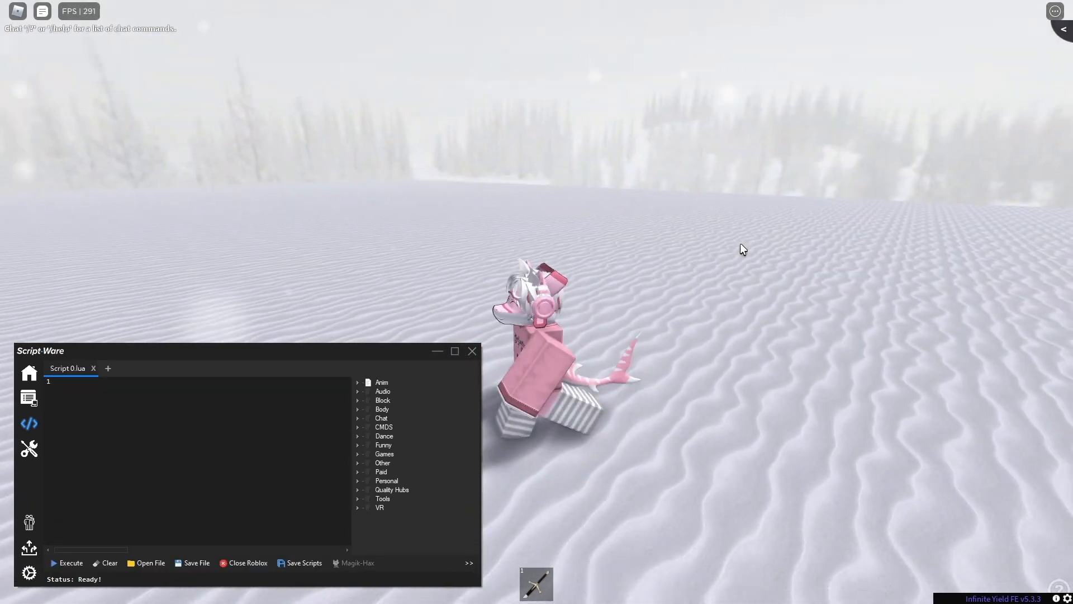
Step: Check the F9 developer console, close the script output console and hide the executor window
{"action": "left_click", "coordinate": [357, 382]}
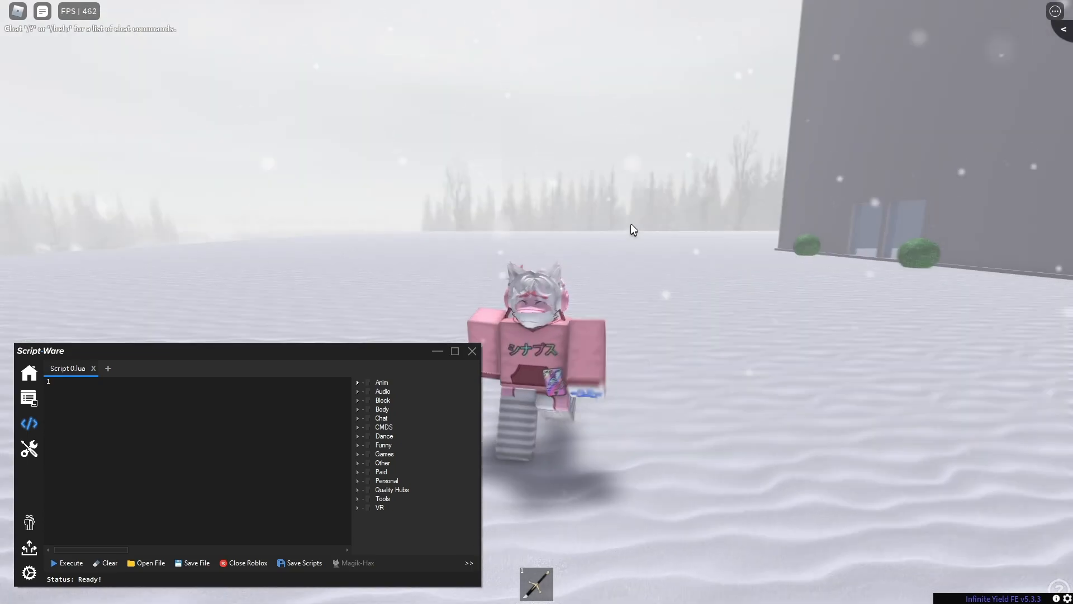
{"action": "left_click", "coordinate": [472, 349]}
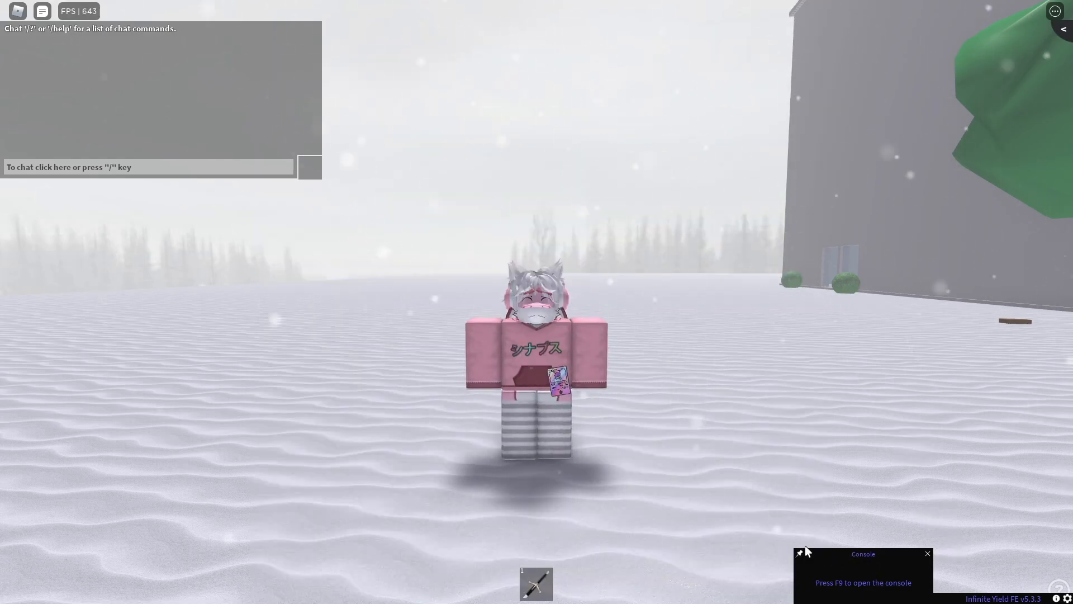
{"action": "key", "text": "f9"}
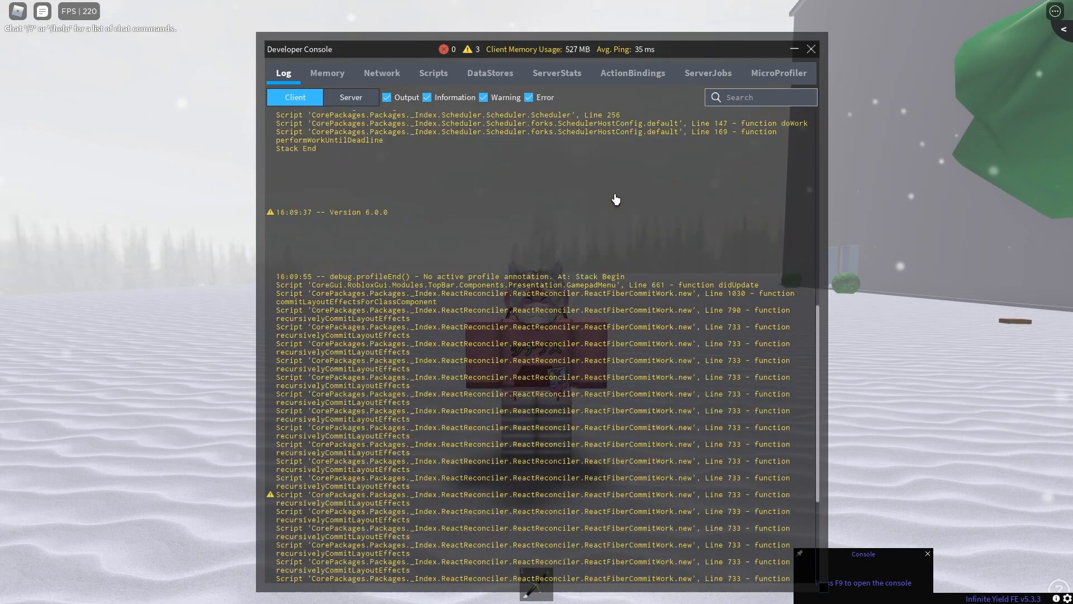
{"action": "left_click", "coordinate": [812, 48]}
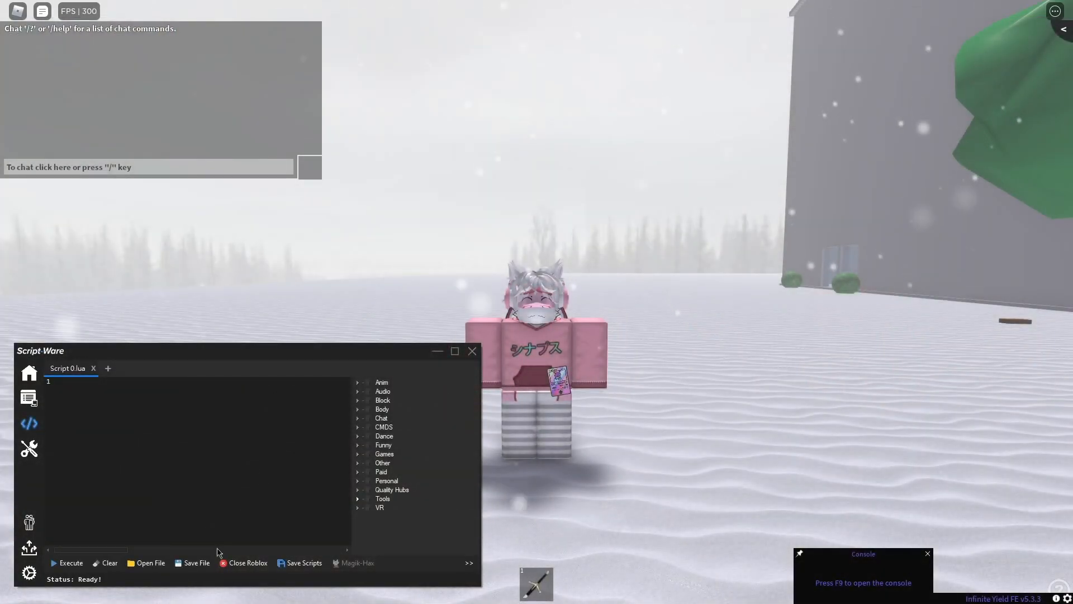
{"action": "left_click", "coordinate": [29, 550]}
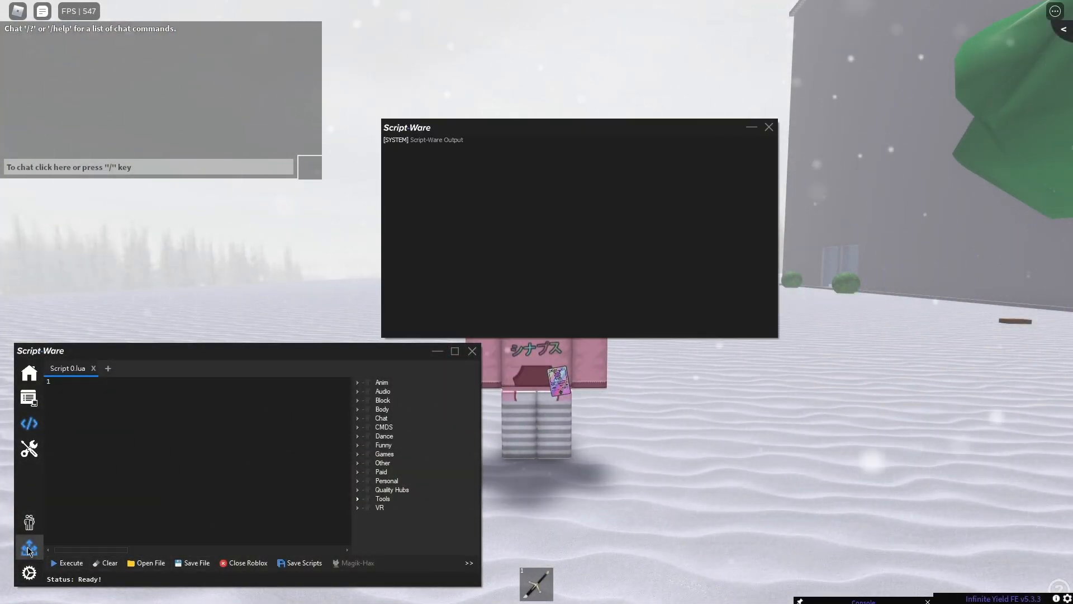
{"action": "left_click", "coordinate": [768, 126]}
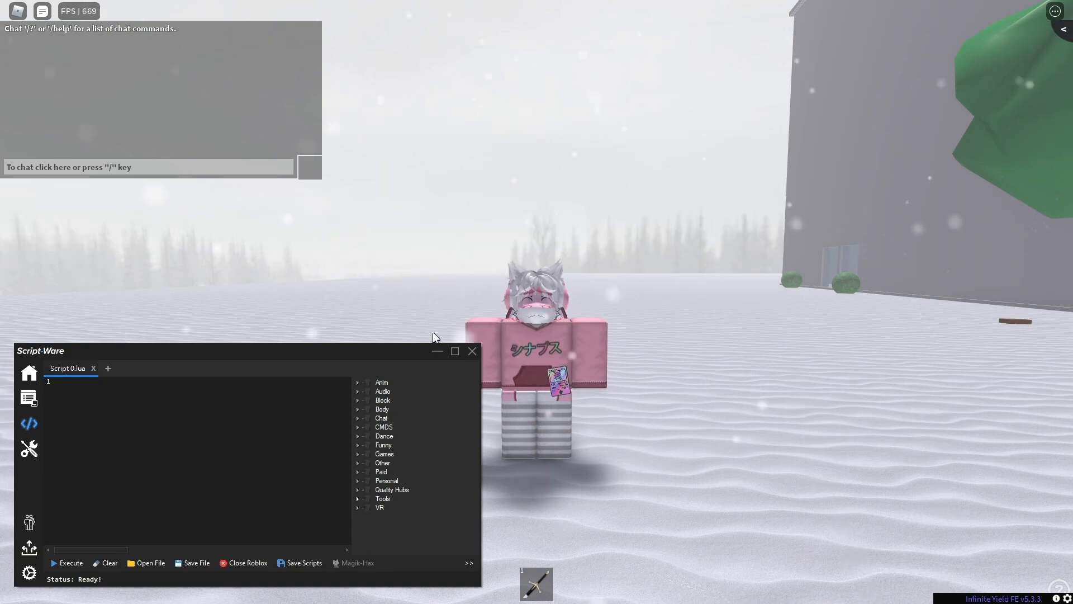
{"action": "left_click", "coordinate": [471, 350]}
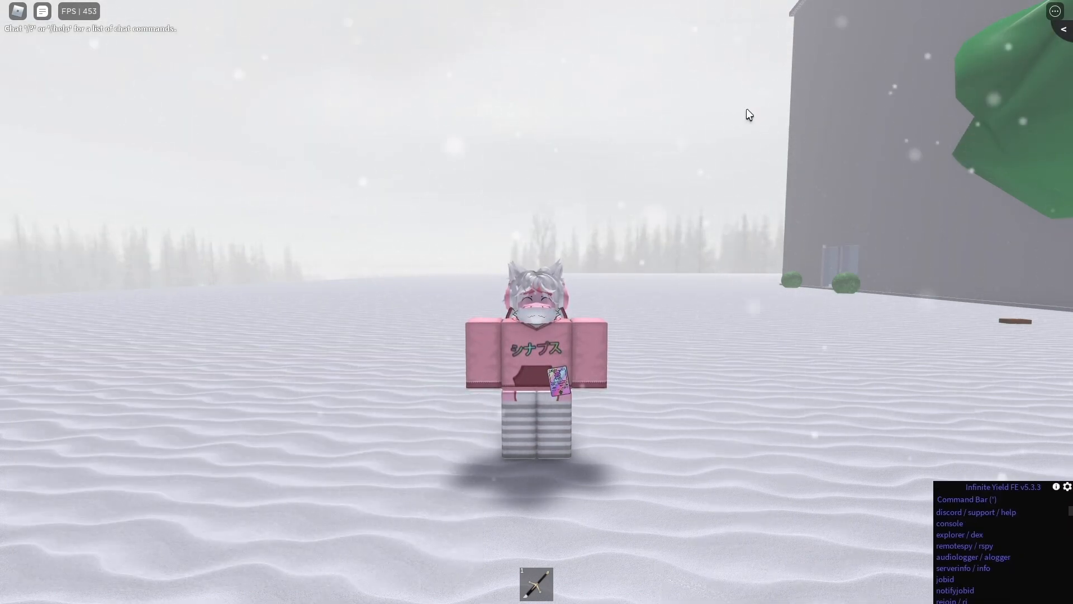
{"action": "mouse_move", "coordinate": [912, 412]}
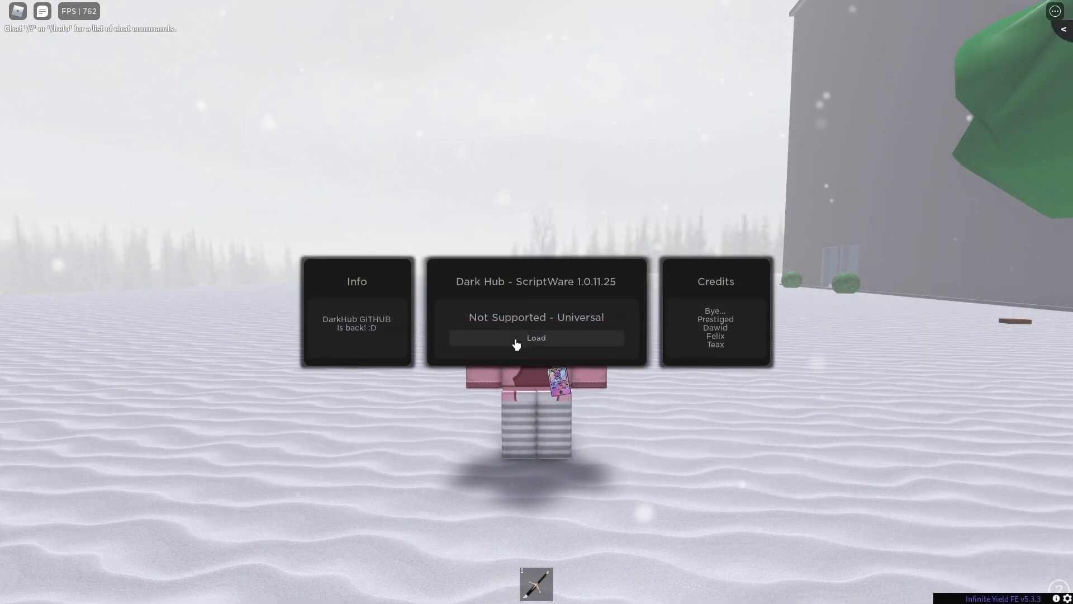
Step: Load the universal Dark Hub and toggle its Box Esp option
{"action": "left_click", "coordinate": [535, 338]}
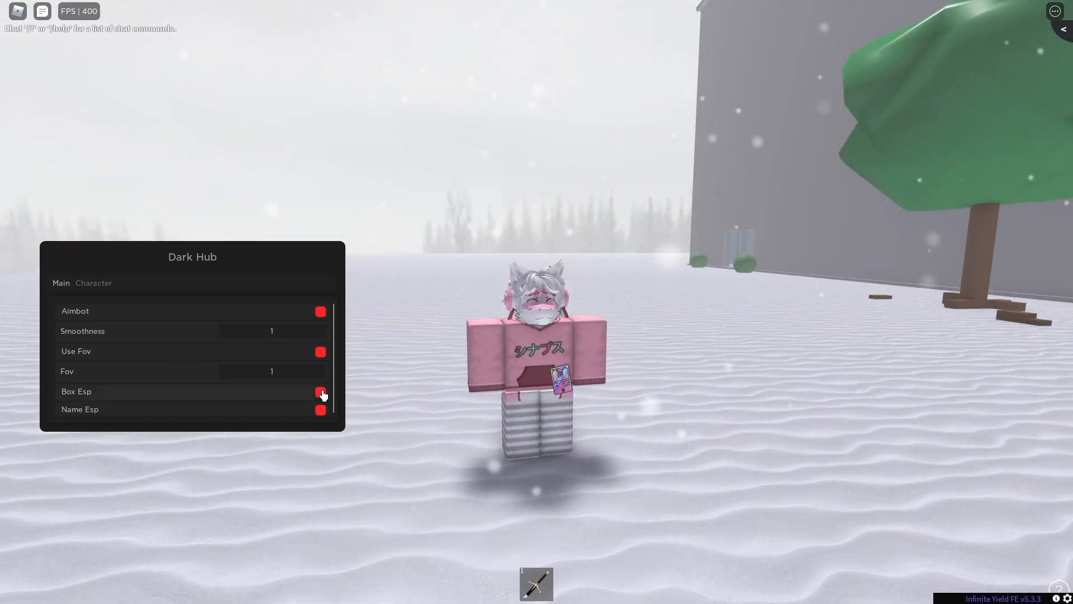
{"action": "left_click", "coordinate": [321, 391]}
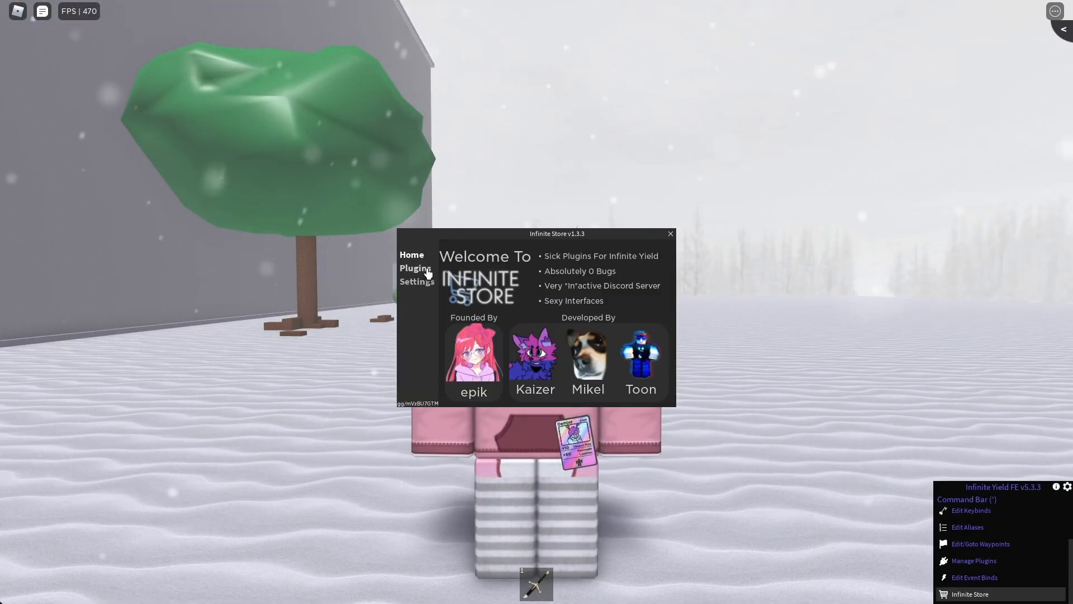
Step: View the Infinite Store's Plugins list and scroll through the plugin table
{"action": "left_click", "coordinate": [415, 267]}
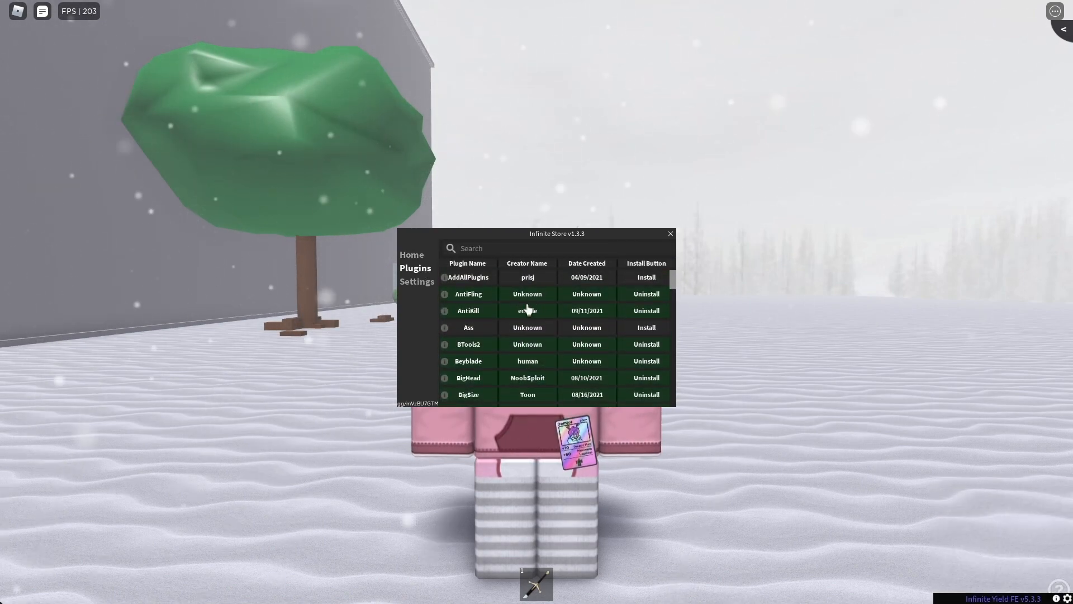
{"action": "scroll", "scroll_direction": "down", "scroll_amount": 3}
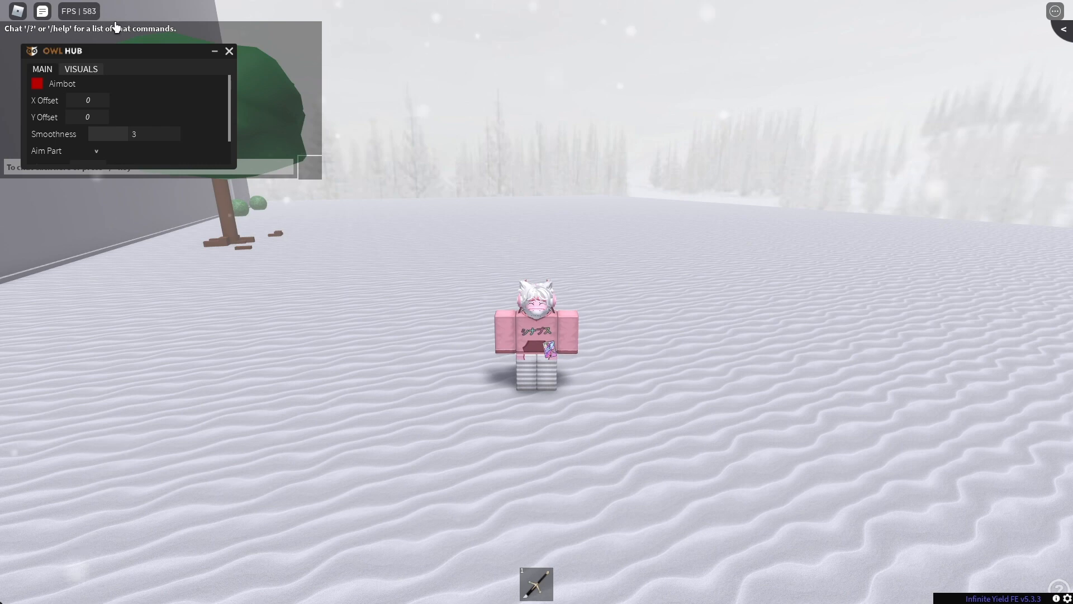
Step: Move Owl Hub aside, enable Show FOV under Visuals and set FOV Radius to 373
{"action": "left_click_drag", "start_coordinate": [90, 51], "coordinate": [342, 226]}
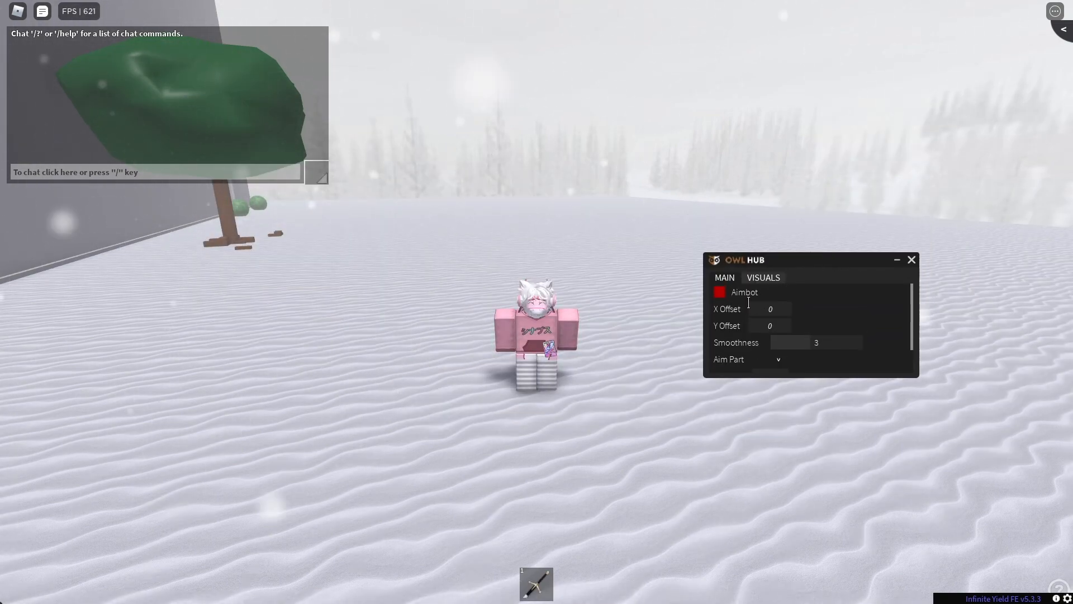
{"action": "scroll", "scroll_direction": "down", "scroll_amount": 3}
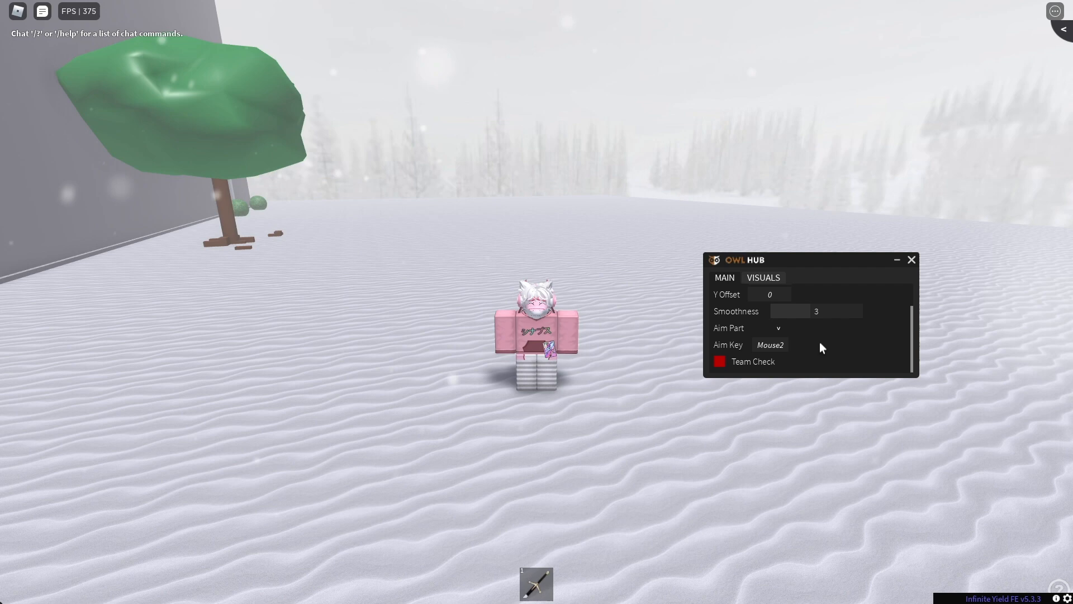
{"action": "left_click", "coordinate": [762, 277]}
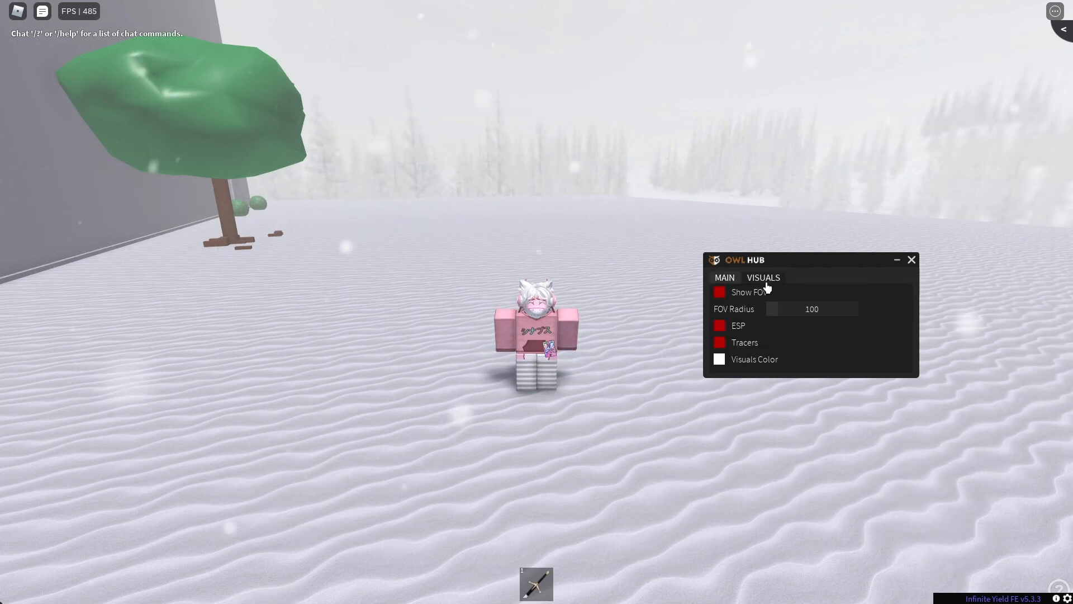
{"action": "left_click", "coordinate": [718, 291]}
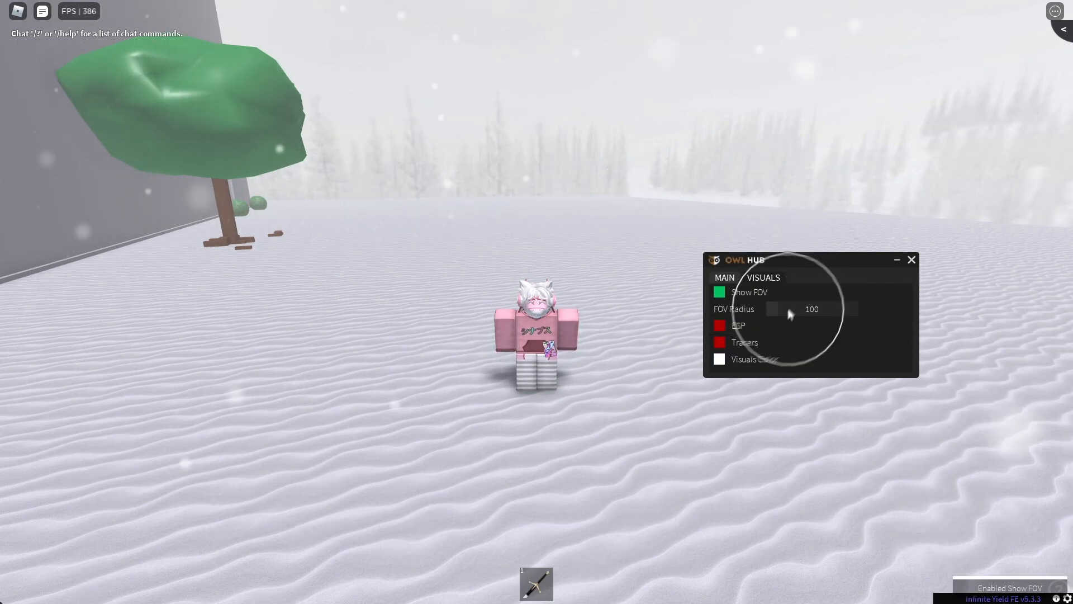
{"action": "left_click_drag", "start_coordinate": [786, 309], "coordinate": [815, 308]}
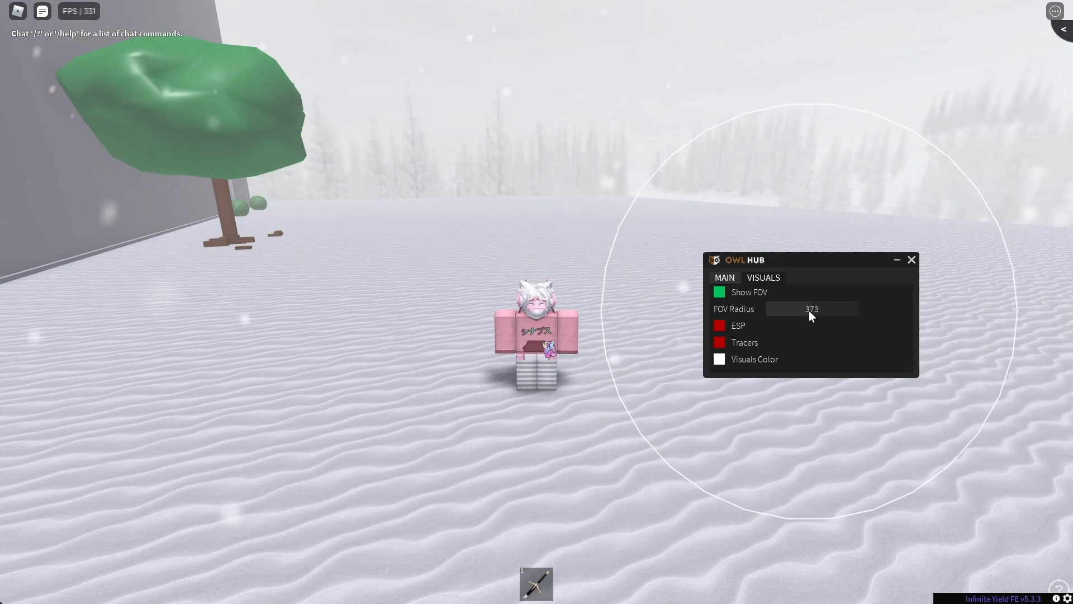
{"action": "left_click_drag", "start_coordinate": [811, 308], "coordinate": [794, 308]}
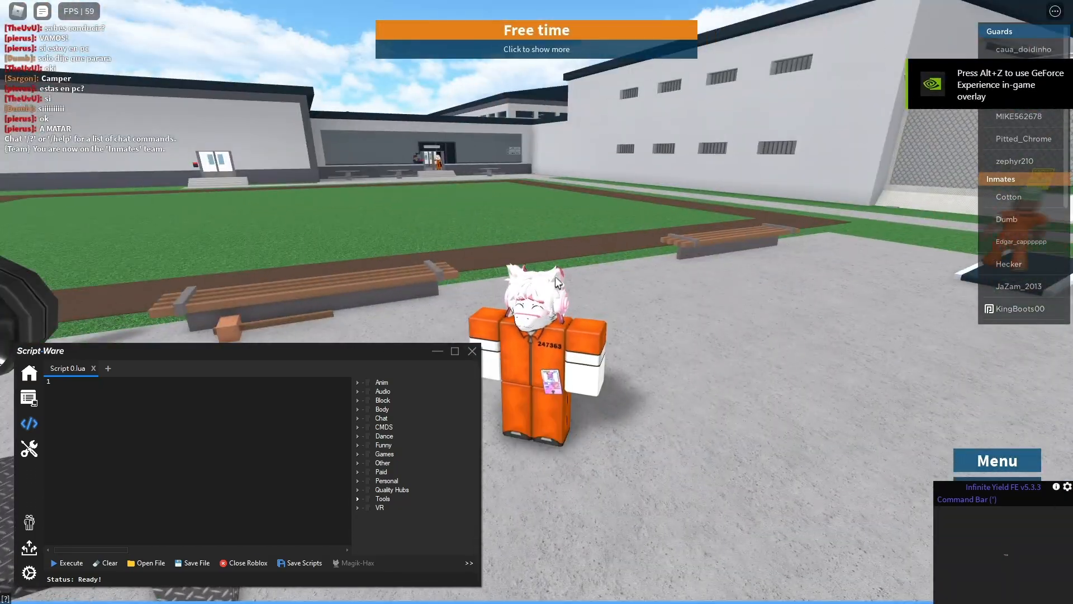
Step: Execute Dark Hub in Prison Life, enabling Aimbot with smoothness 165, FOV 220 and Box Esp
{"action": "left_click", "coordinate": [383, 444]}
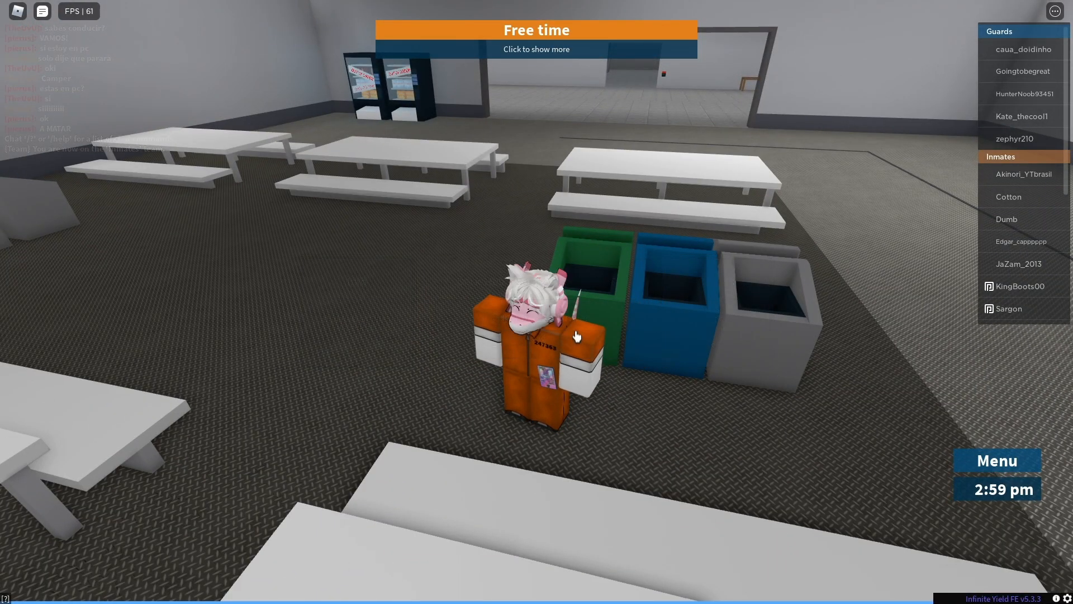
{"action": "left_click", "coordinate": [633, 286]}
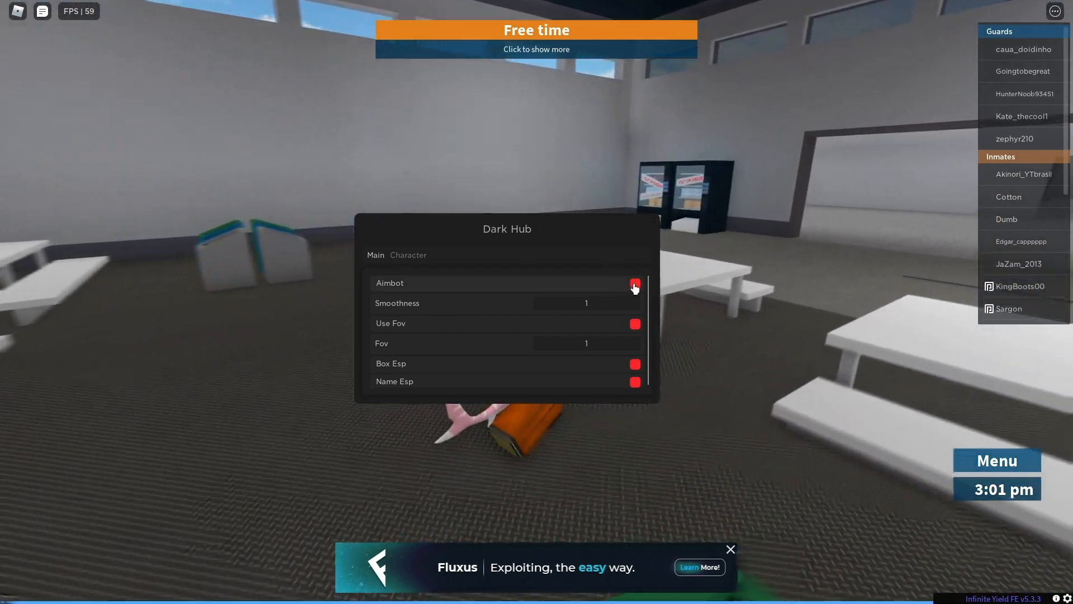
{"action": "left_click", "coordinate": [633, 283]}
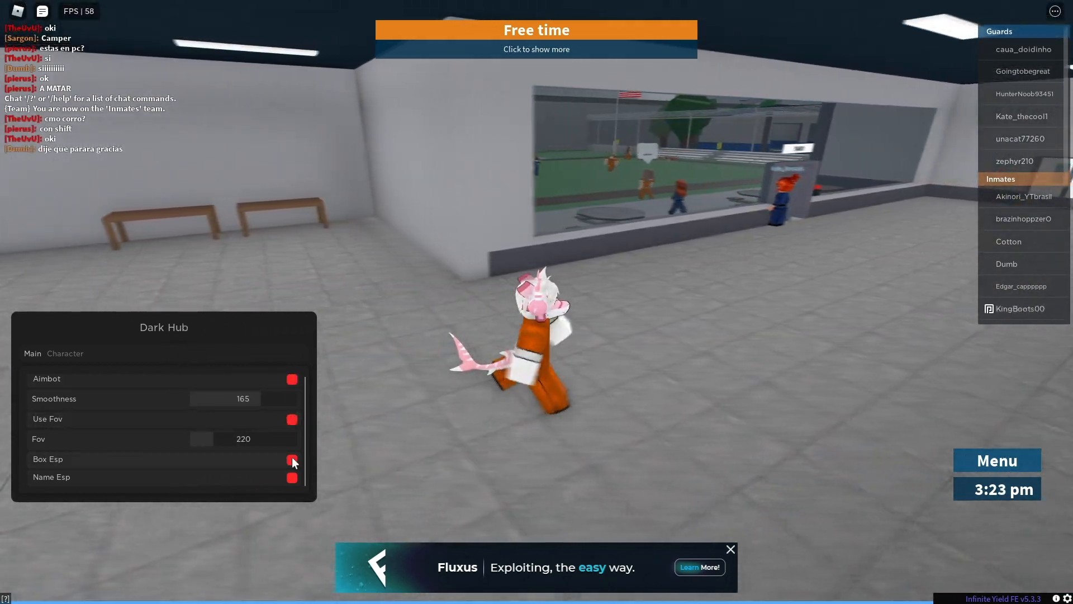
{"action": "left_click", "coordinate": [292, 458]}
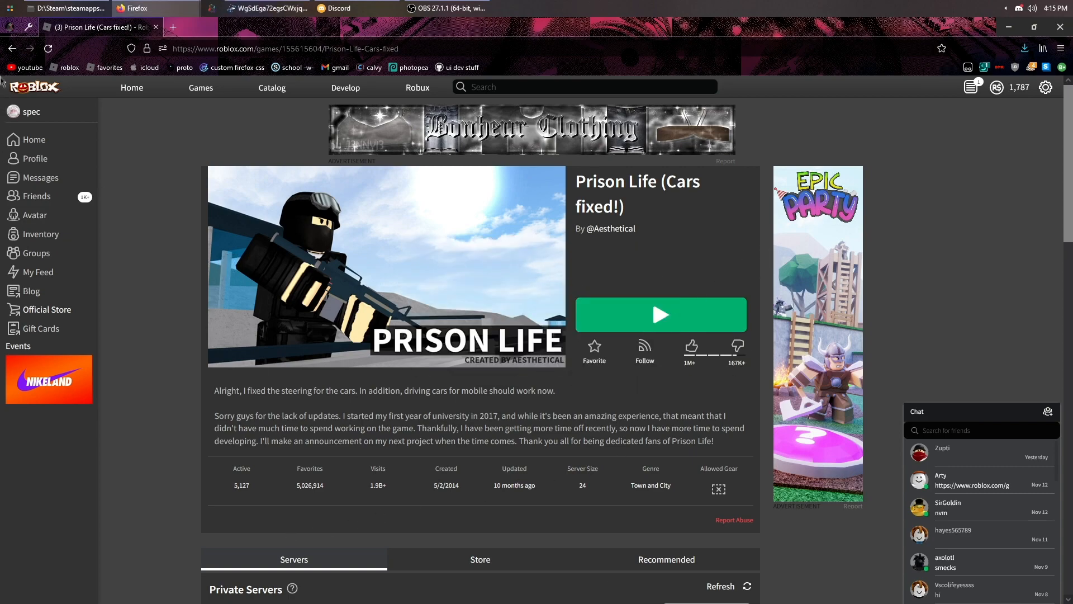
Step: Join a Prison Life server with the green Play button on its Roblox page
{"action": "left_click", "coordinate": [660, 315]}
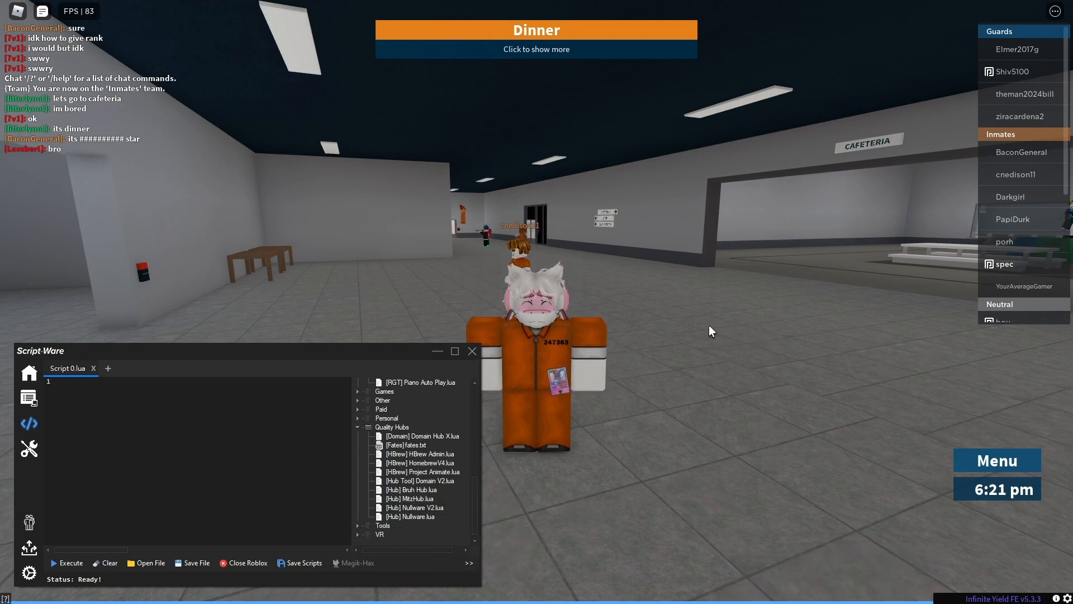
{"action": "mouse_move", "coordinate": [868, 289]}
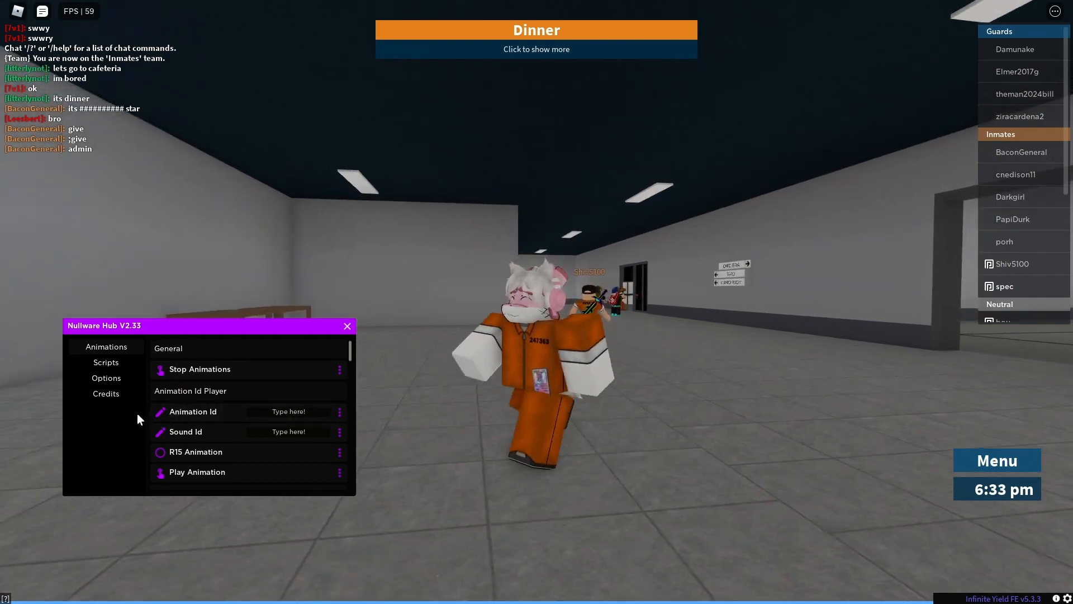
Step: Reanimate the character from Nullware's Options, then view its animation Scripts list
{"action": "left_click", "coordinate": [107, 378]}
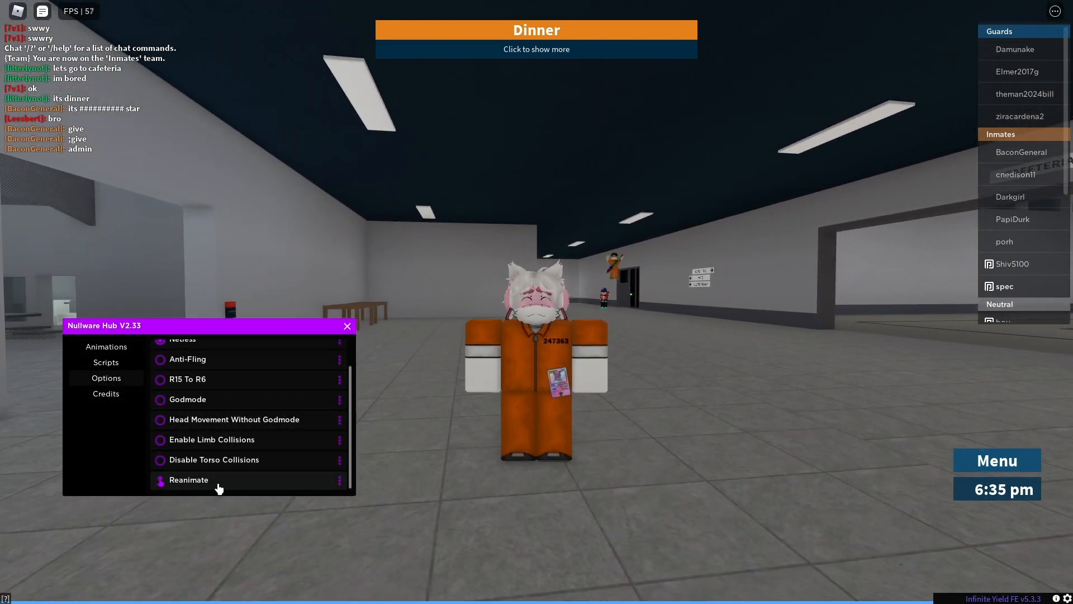
{"action": "left_click", "coordinate": [189, 479]}
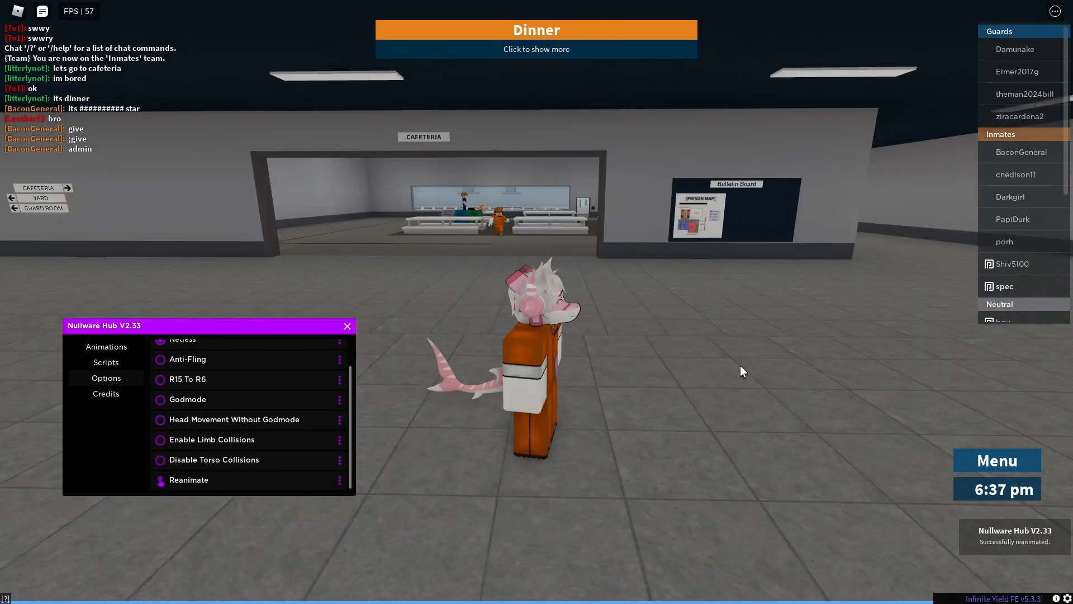
{"action": "left_click", "coordinate": [105, 362]}
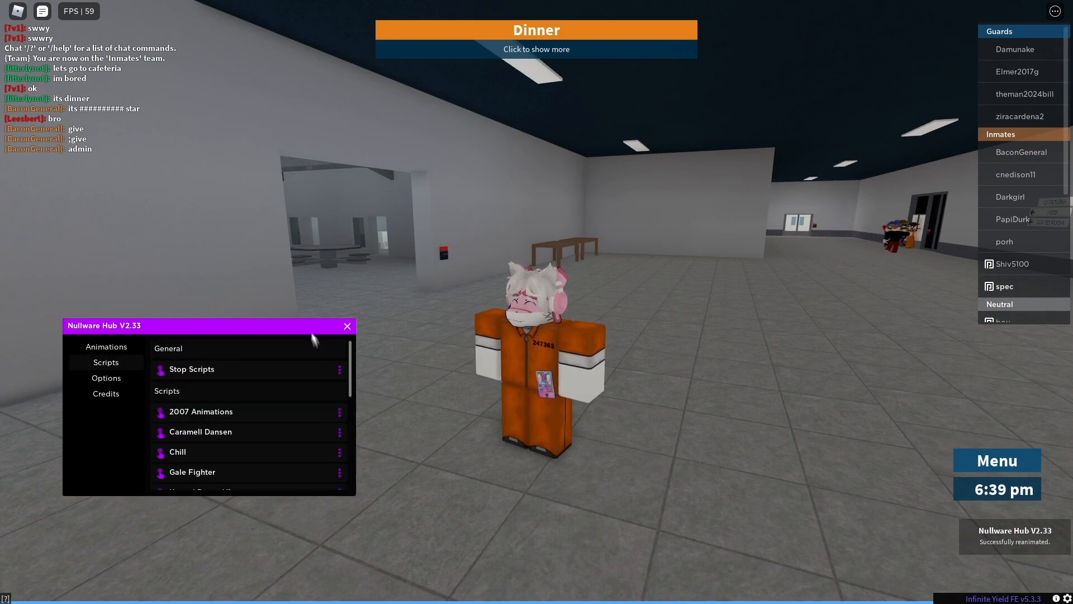